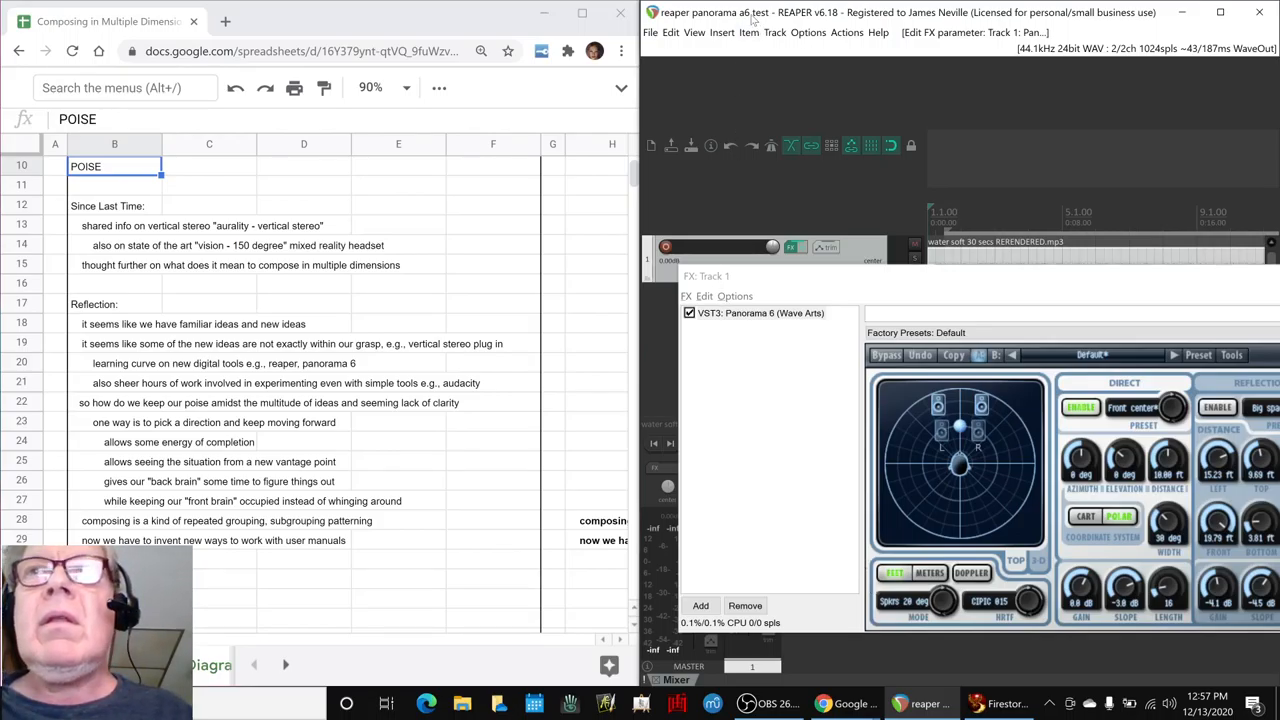
mouse_move(788, 92)
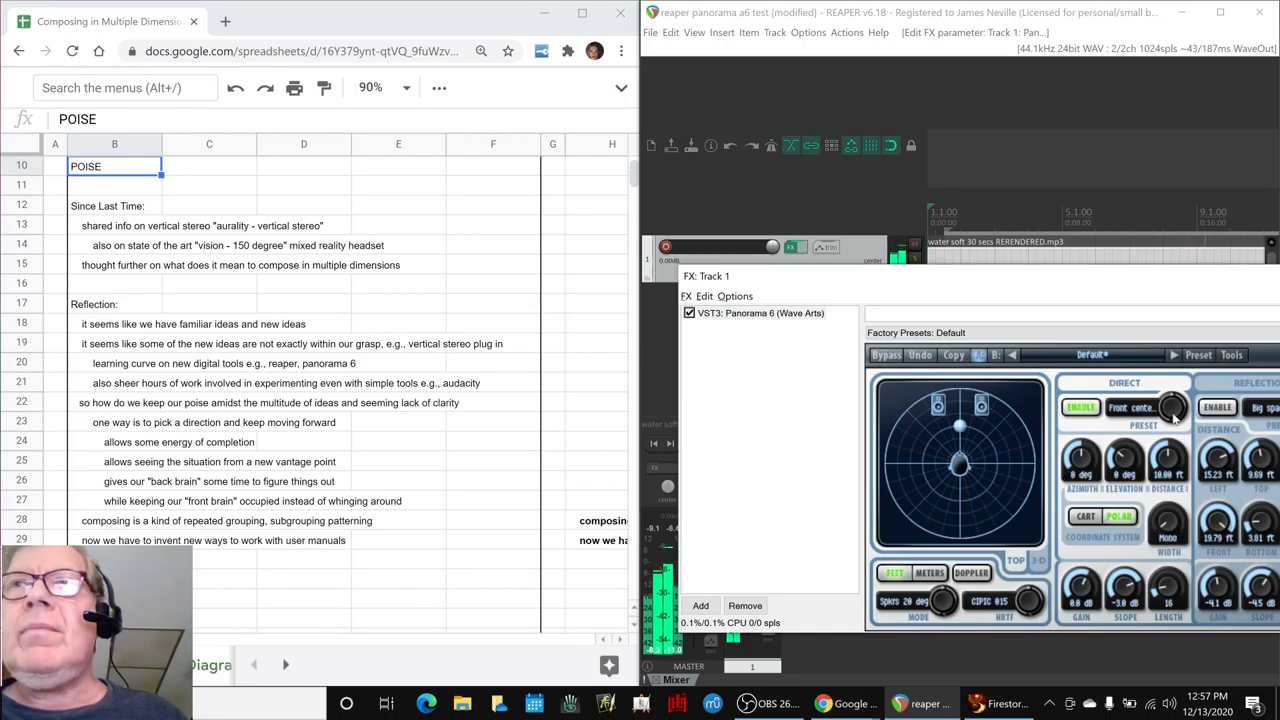
mouse_move(1120, 464)
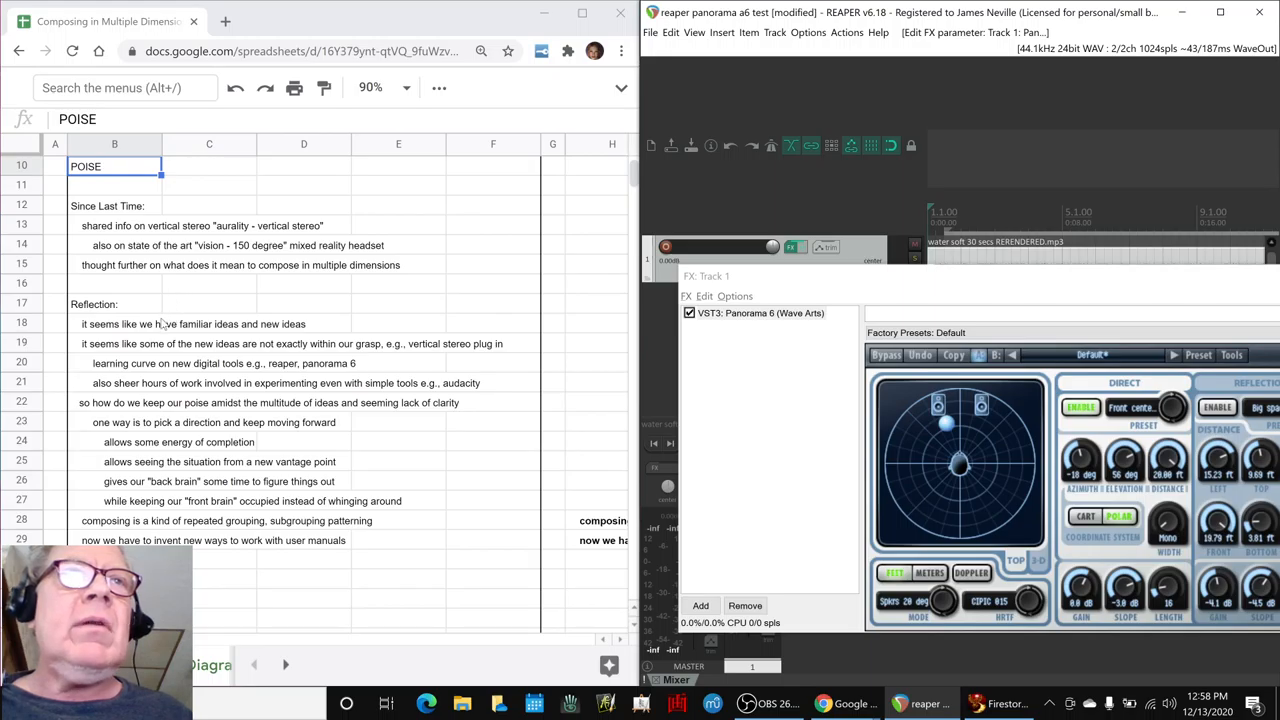
mouse_move(148, 422)
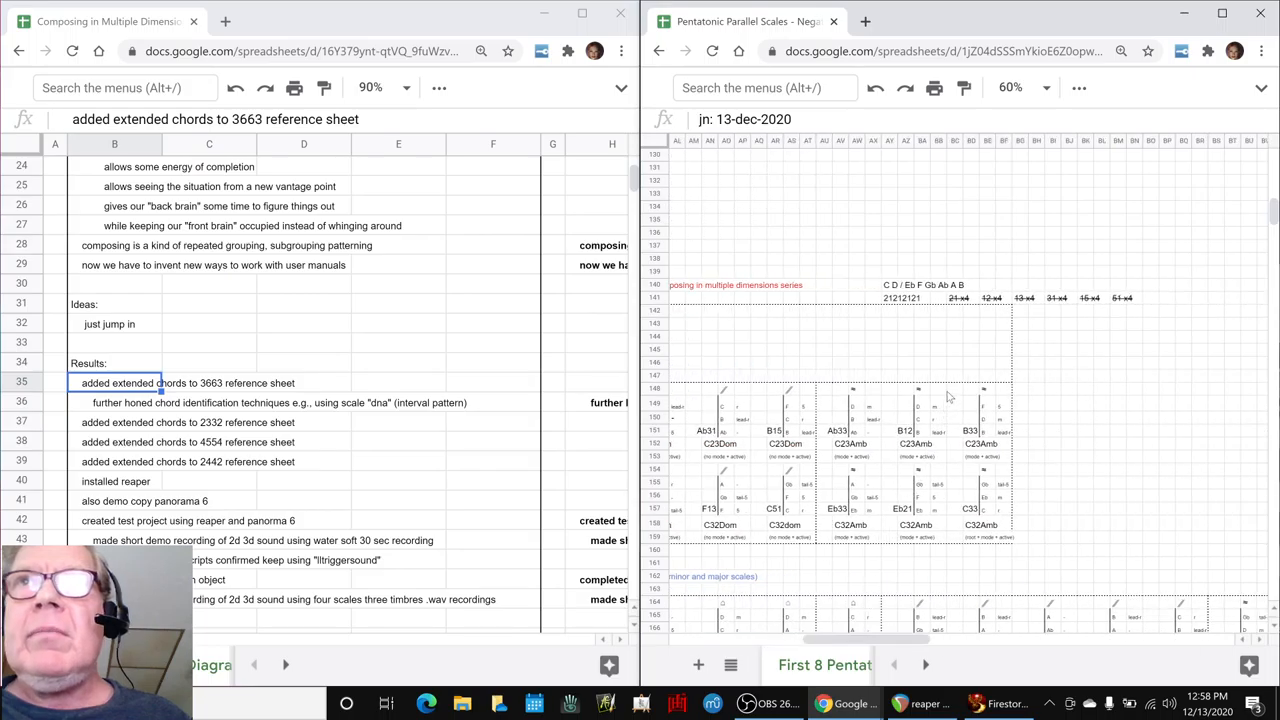
mouse_move(1028, 310)
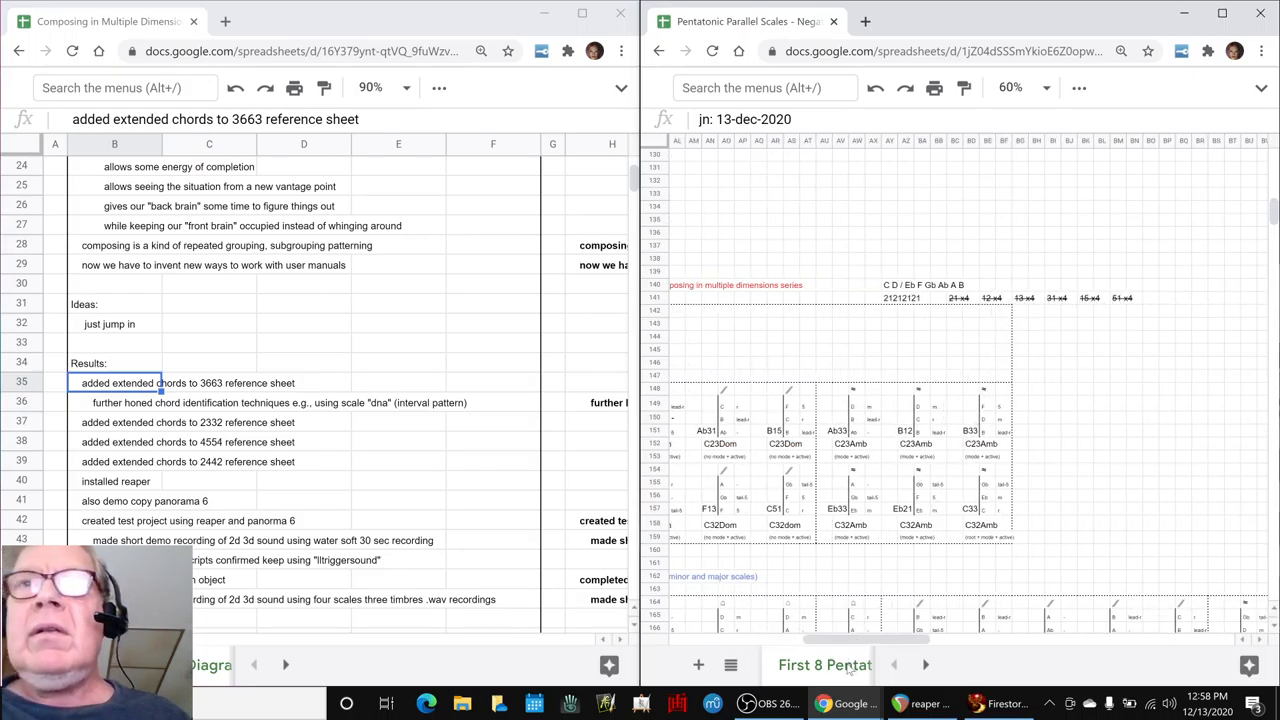
scroll("right", 3)
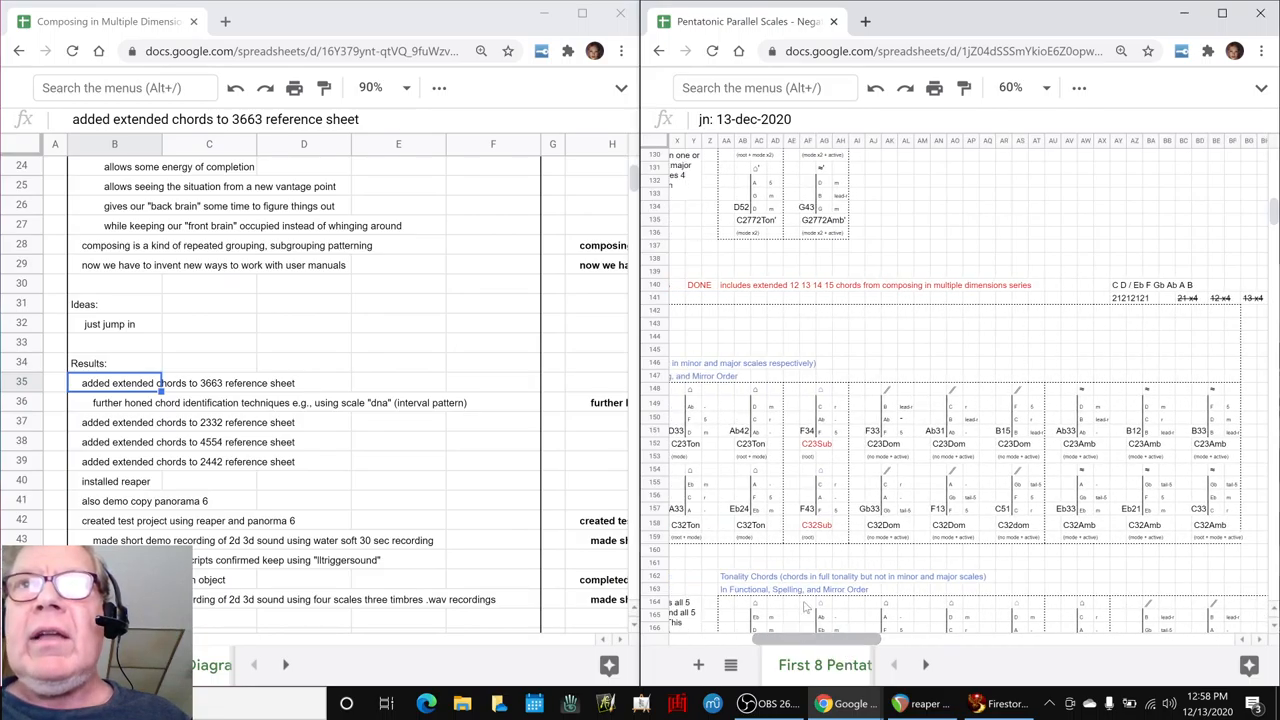
scroll("down", 3)
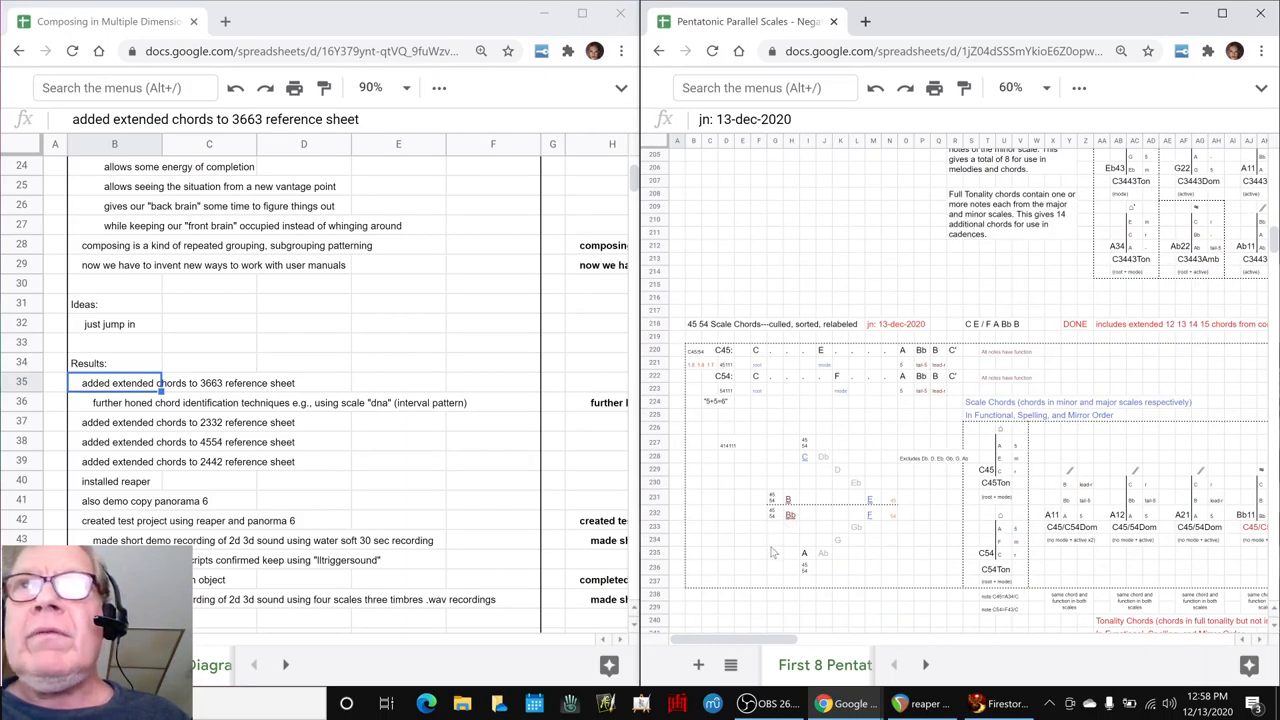
scroll("right", 3)
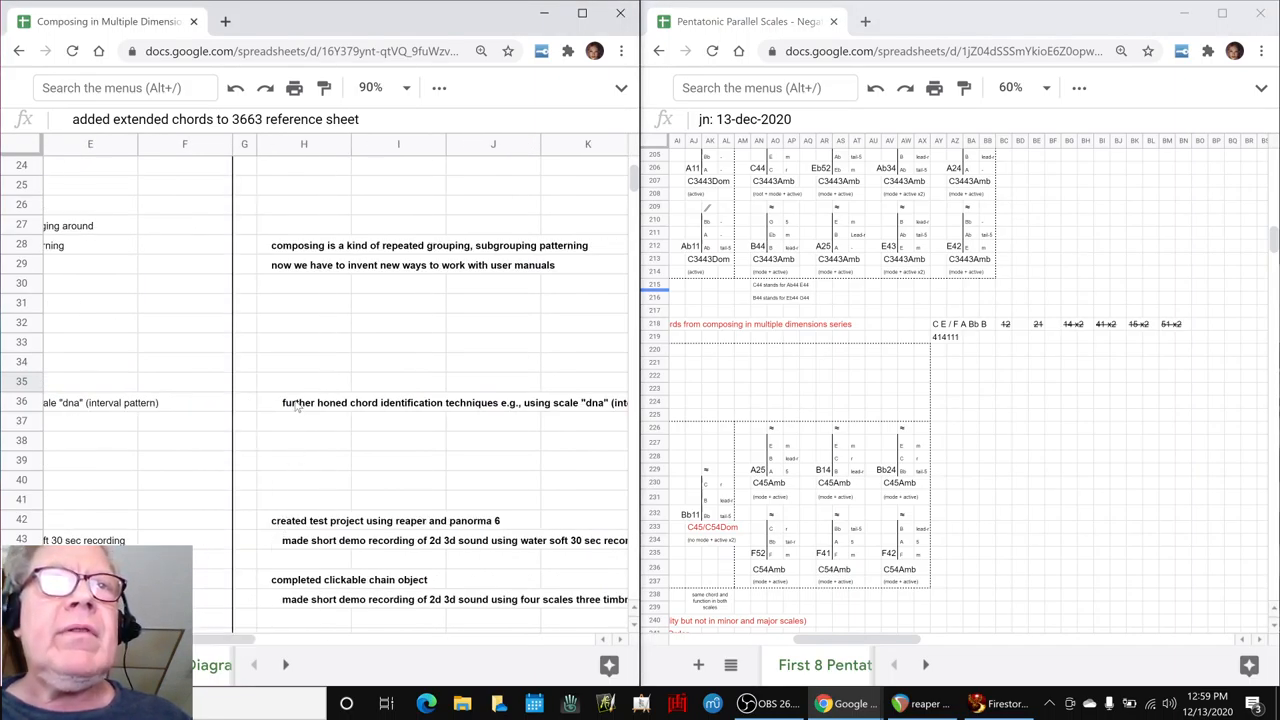
left_click(304, 402)
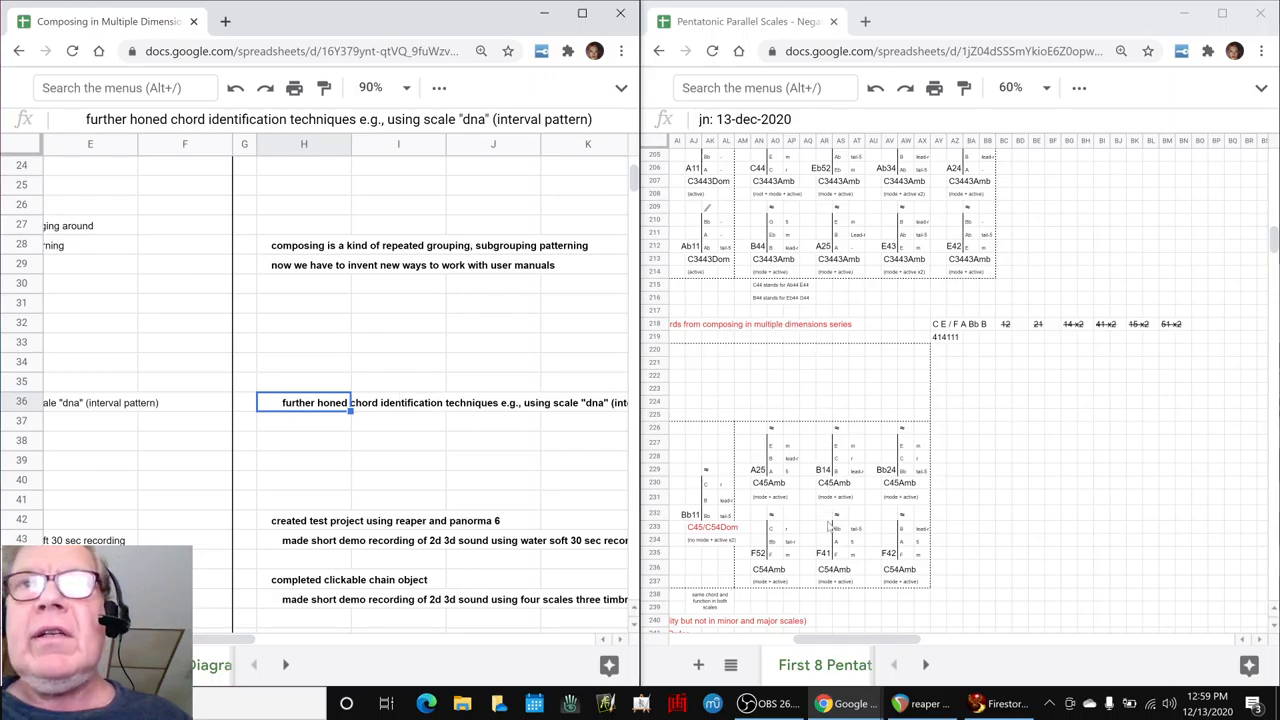
scroll("down", 3)
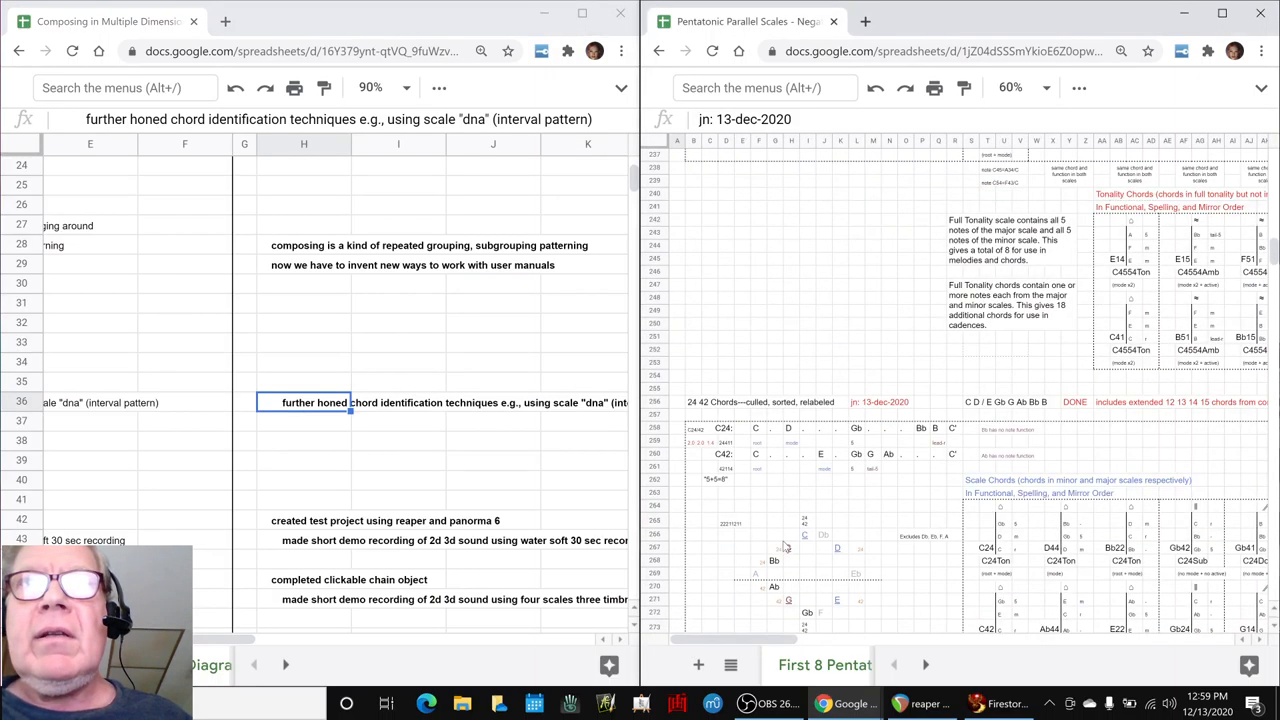
scroll("down", 3)
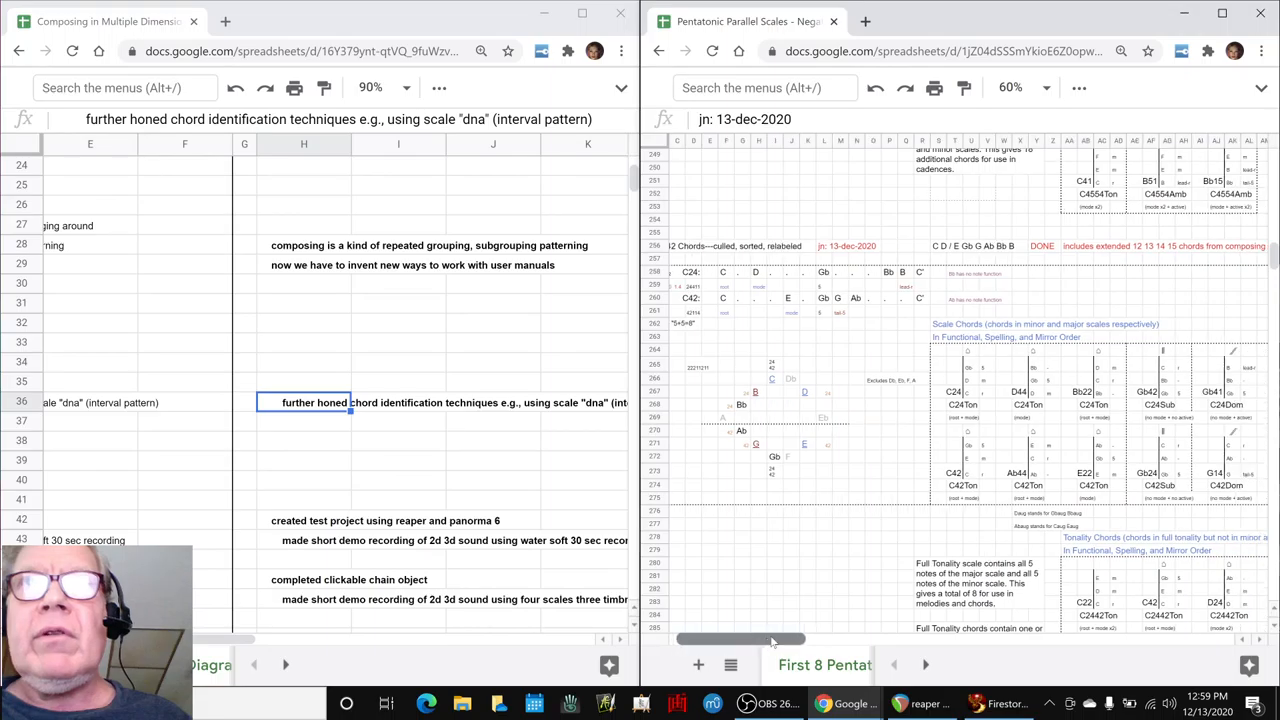
scroll("right", 3)
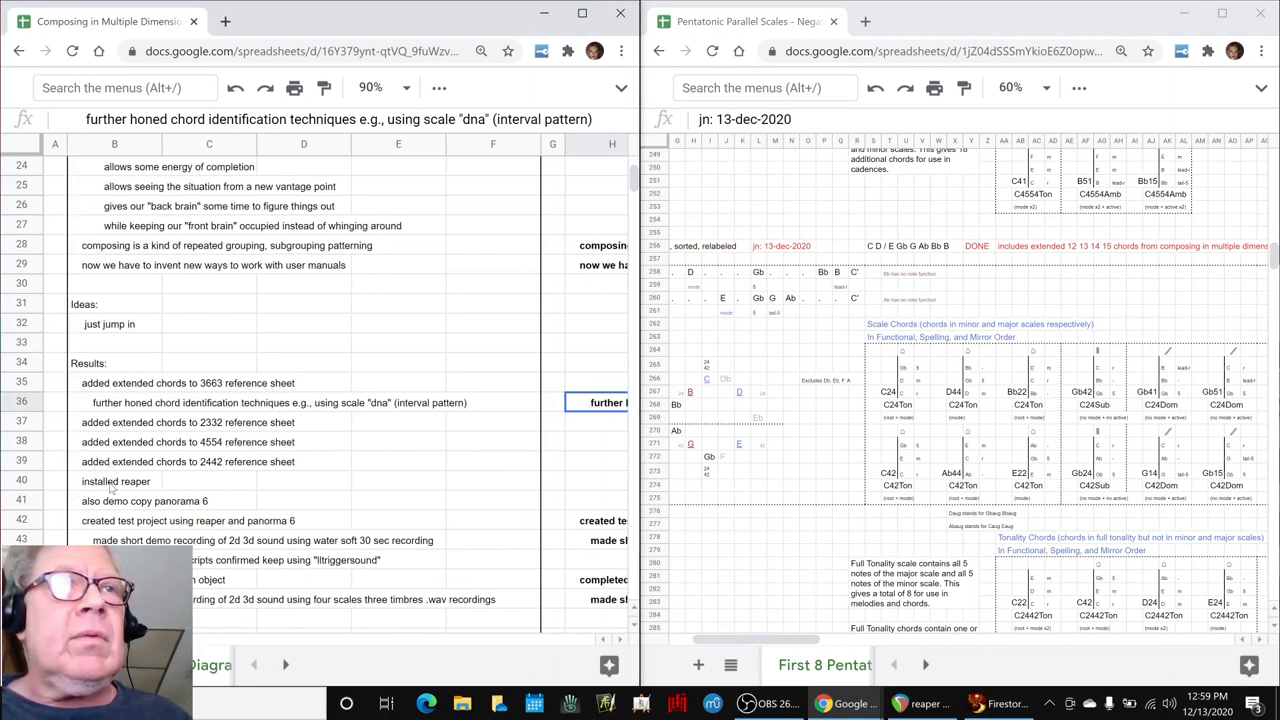
Review the installed-REAPER and Panorama 6 demo results, then bring the REAPER window beside the notes
left_click(114, 480)
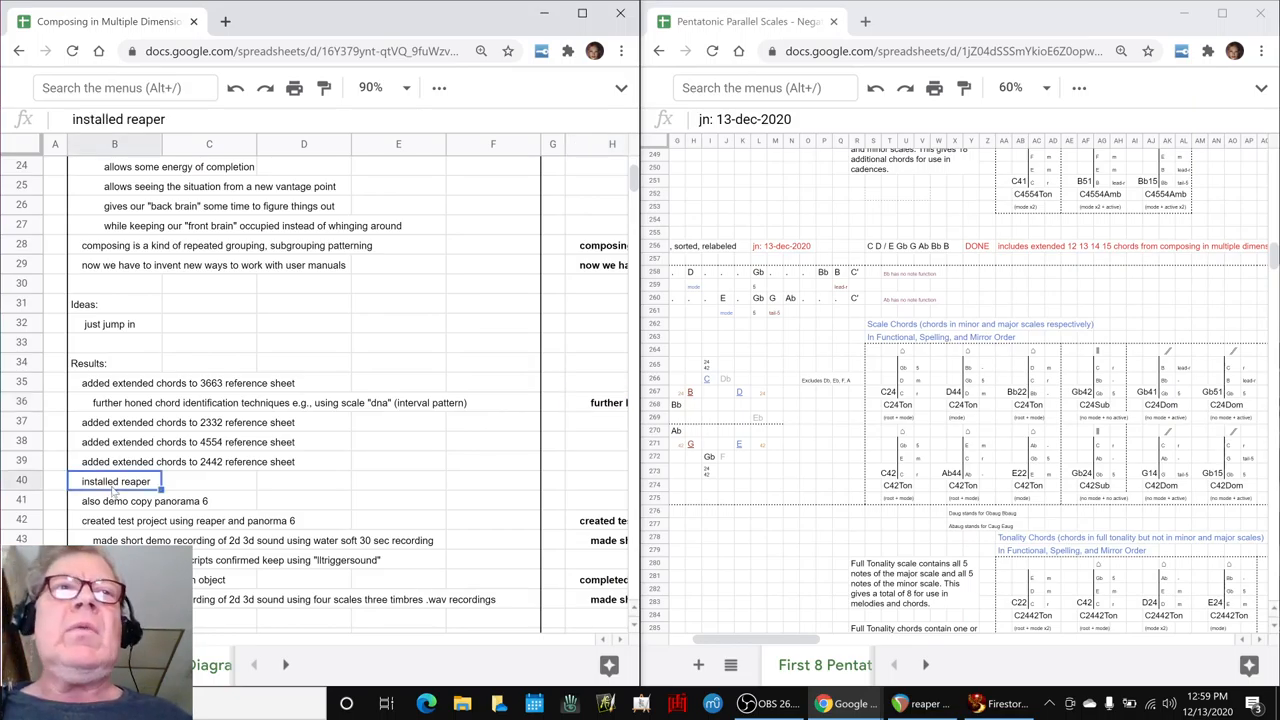
left_click(114, 500)
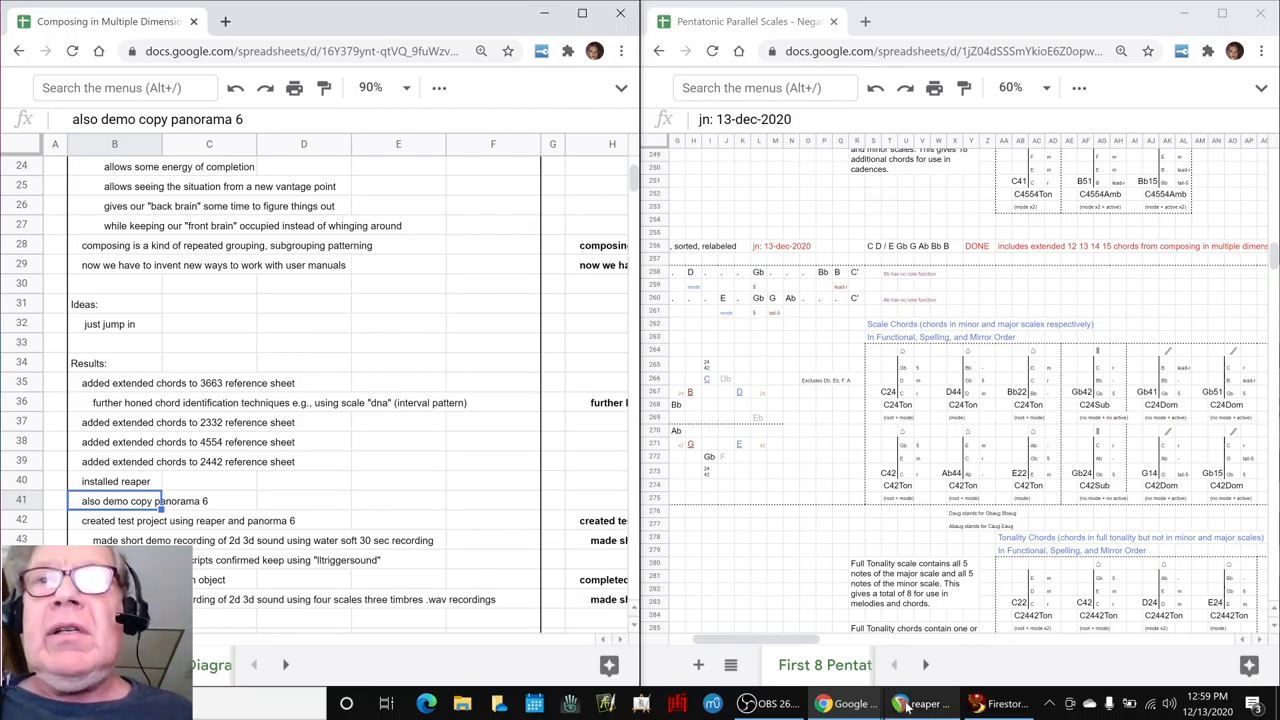
left_click(916, 704)
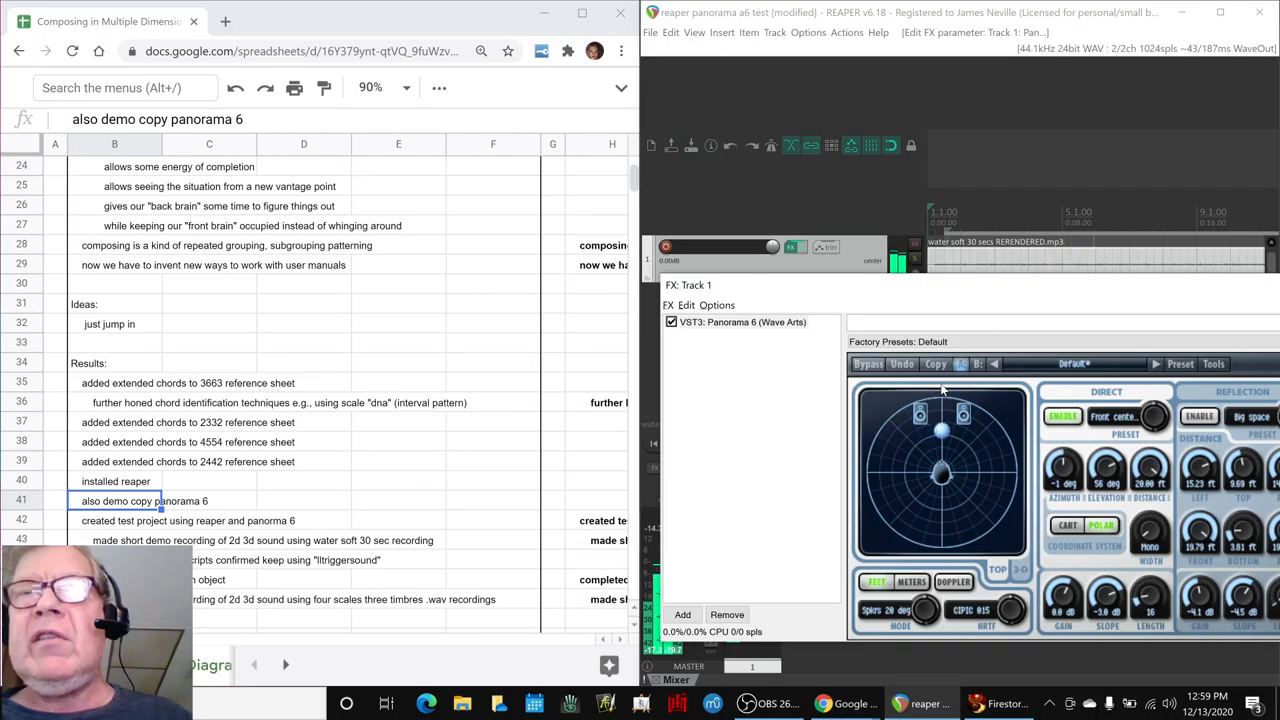
Stop the panorama test project so REAPER closes its audio device and items go OFFLINE
left_click_drag(944, 430, 904, 452)
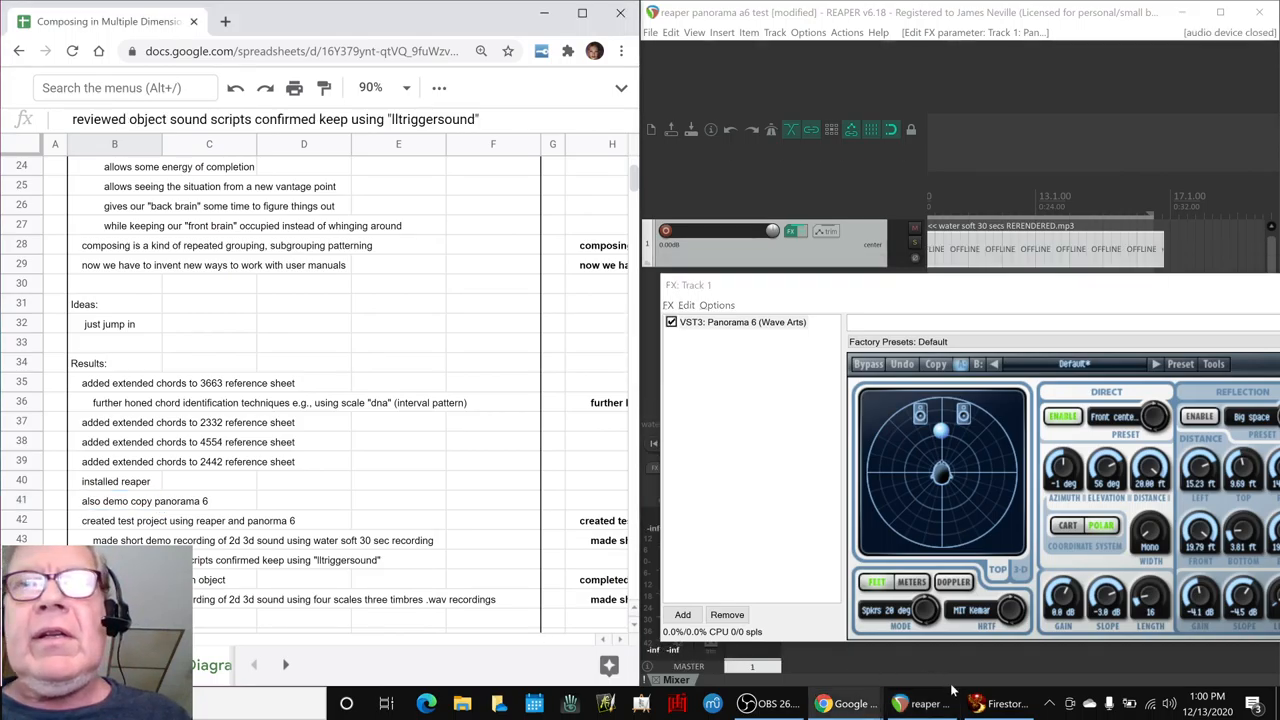
In Firestorm's inventory, locate 'choir four – trigger sound with preload' and review its preload comment
left_click(1000, 700)
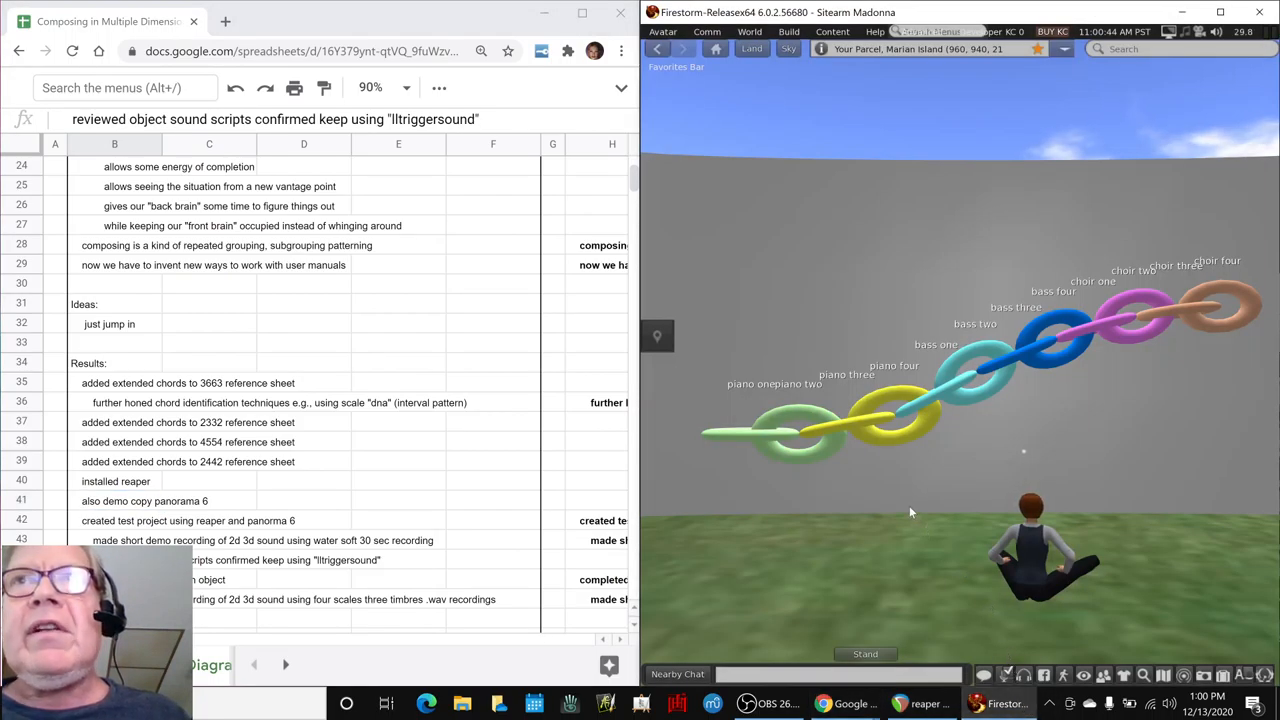
left_click(1222, 676)
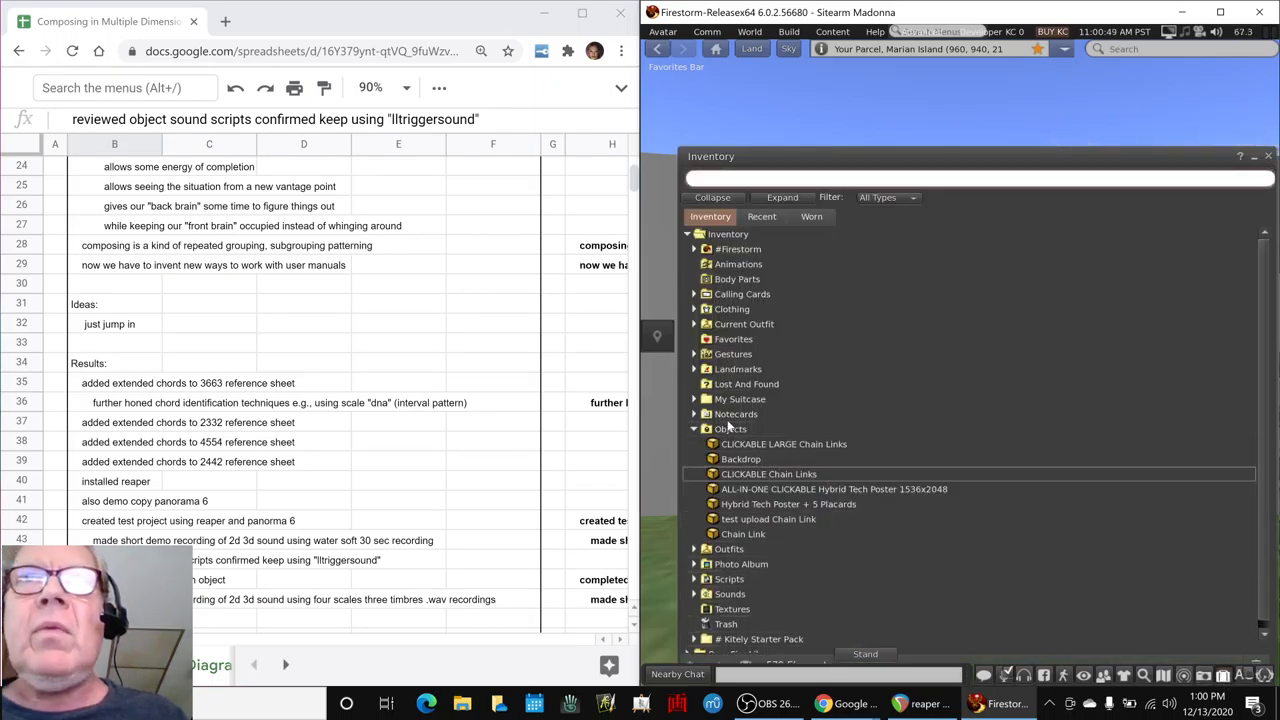
left_click(694, 594)
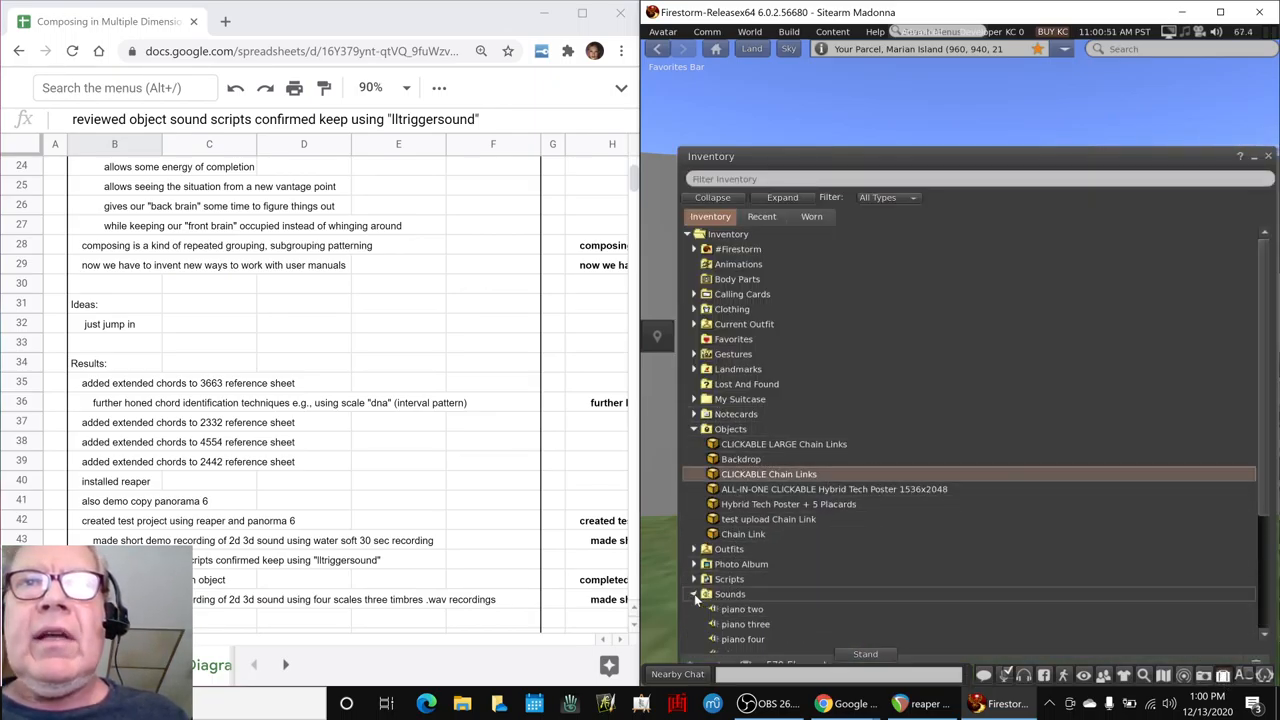
scroll("down", 3)
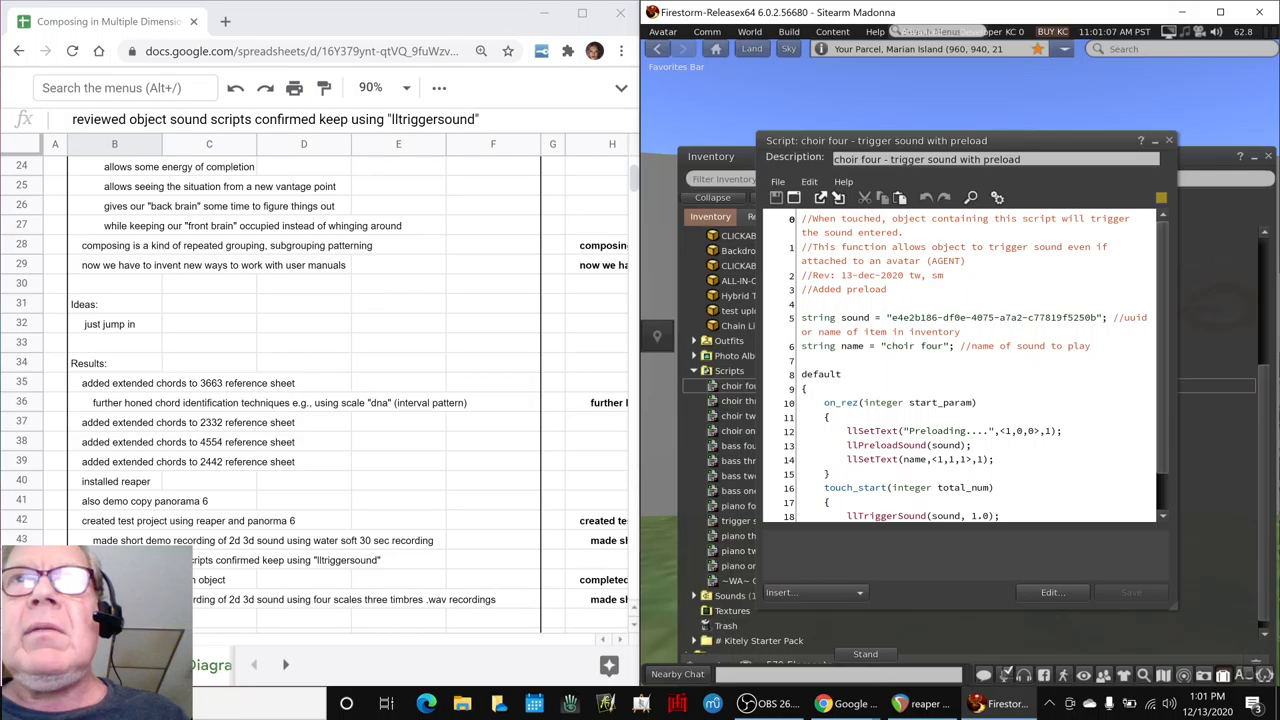
left_click(836, 288)
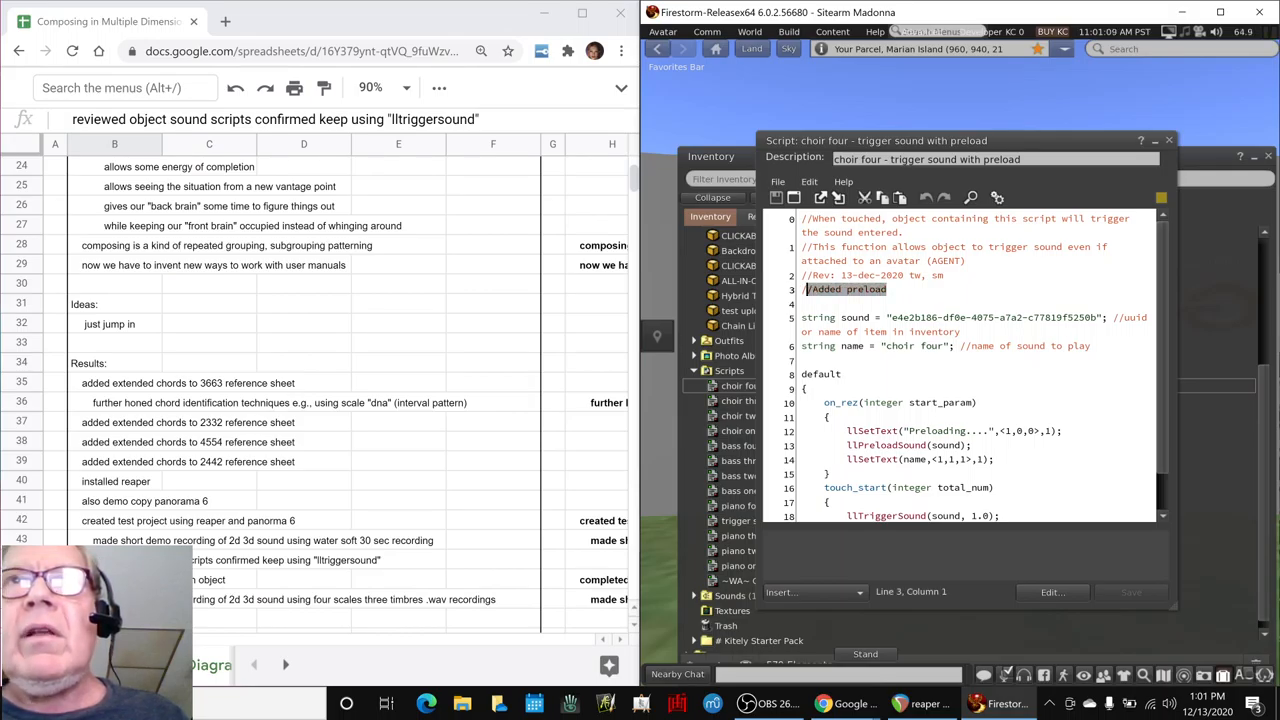
mouse_move(844, 288)
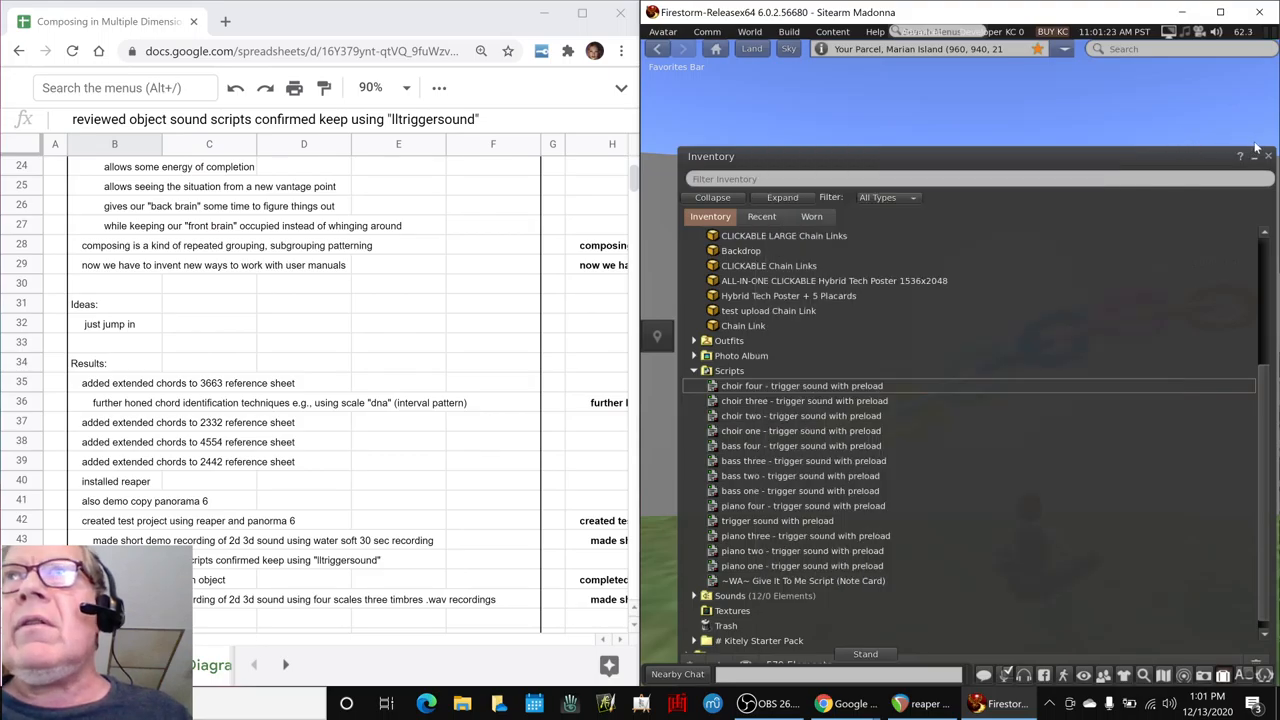
Close the inventory to return to the world view of the sound-link chain
left_click(1266, 156)
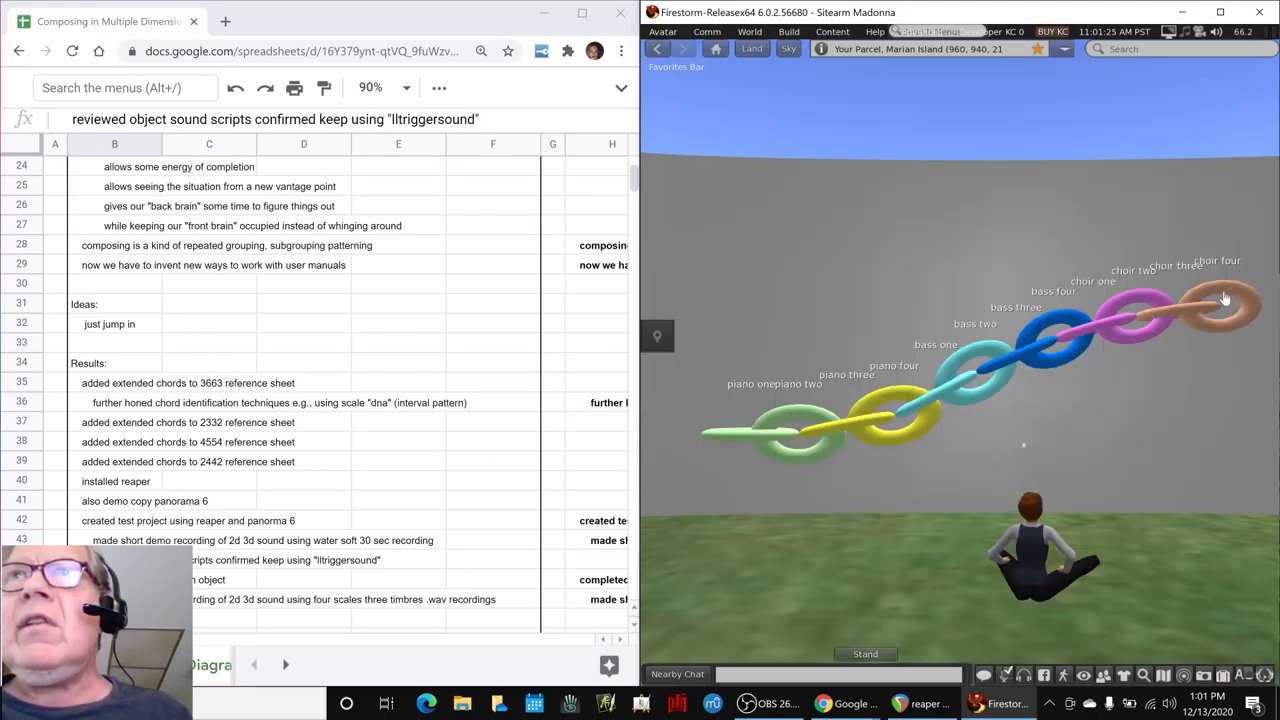
mouse_move(704, 454)
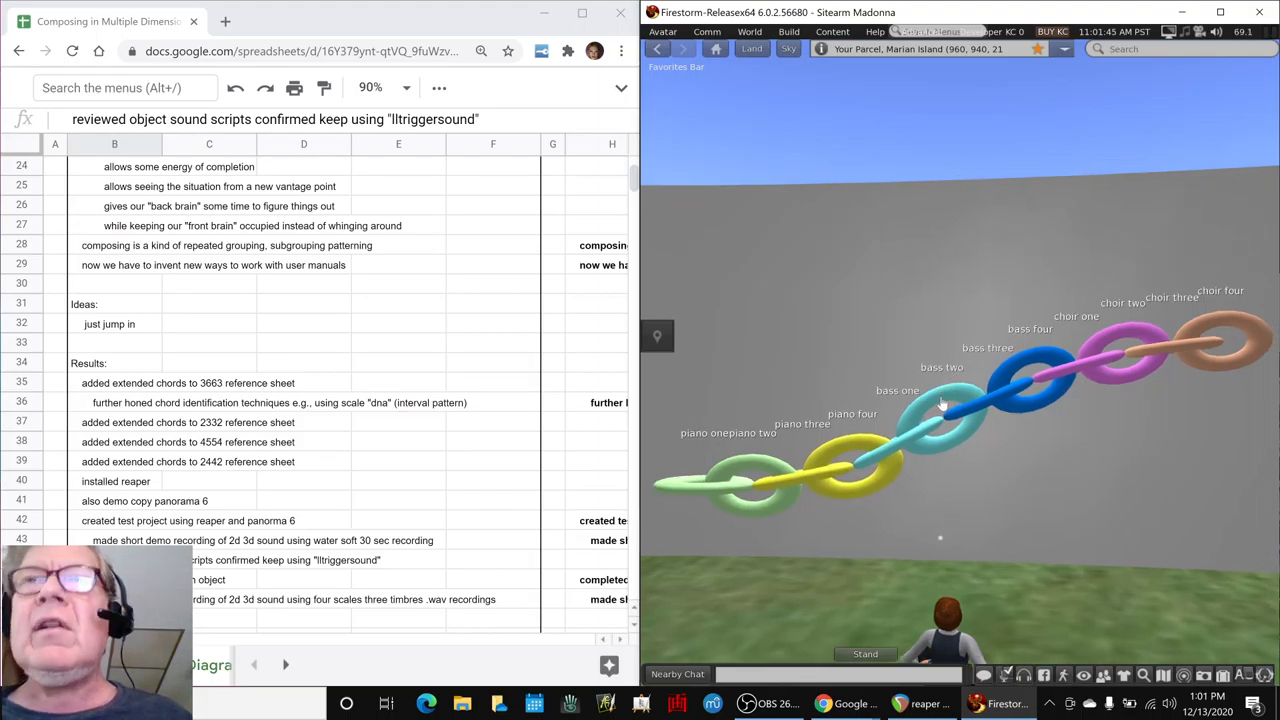
mouse_move(944, 404)
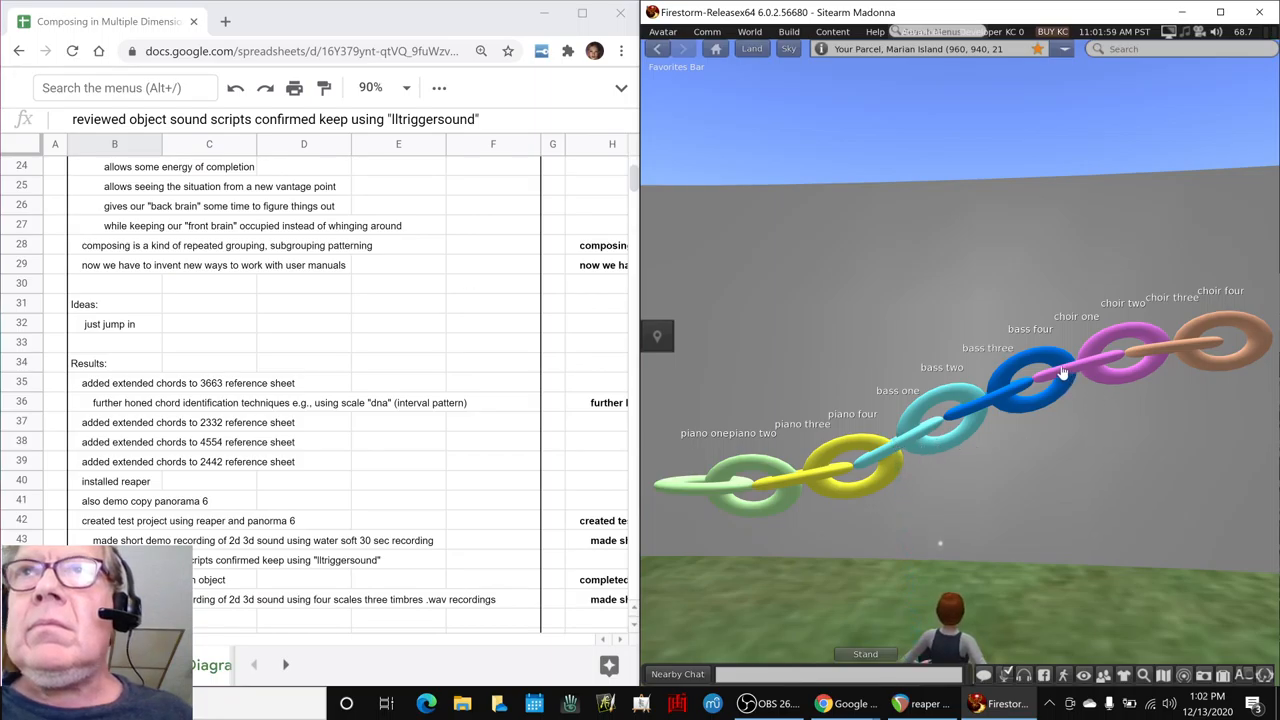
mouse_move(930, 474)
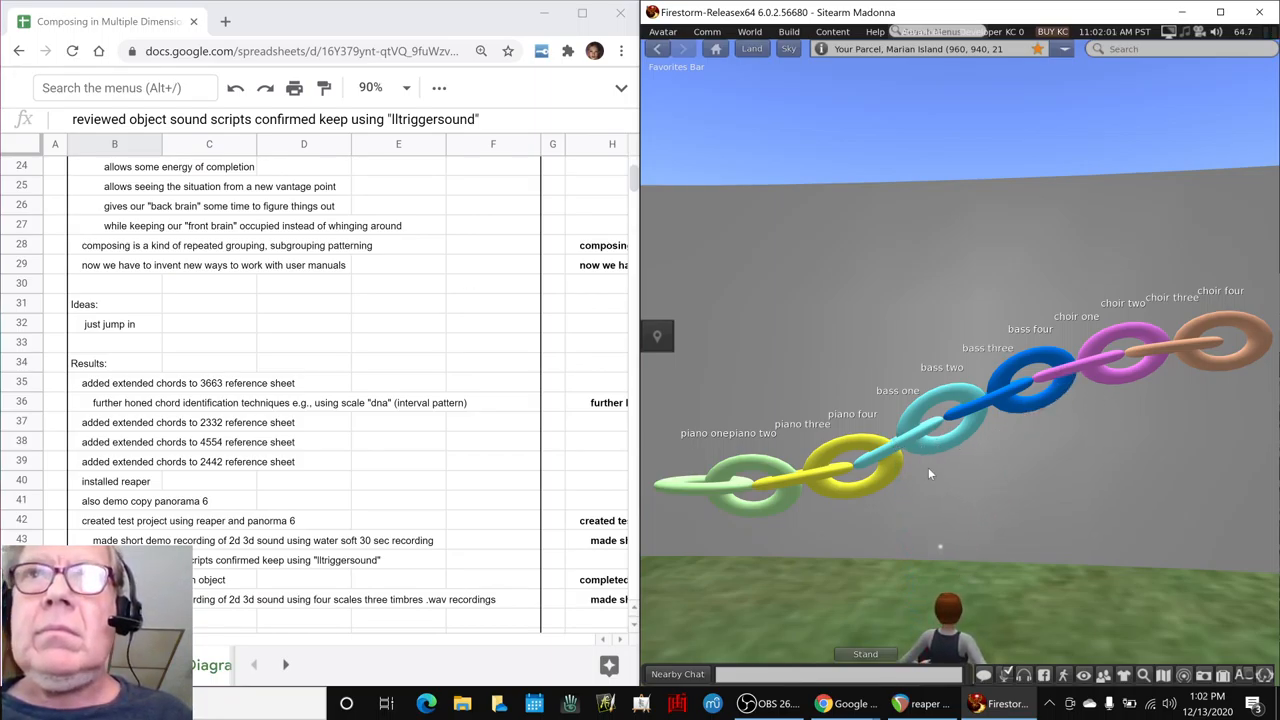
mouse_move(876, 324)
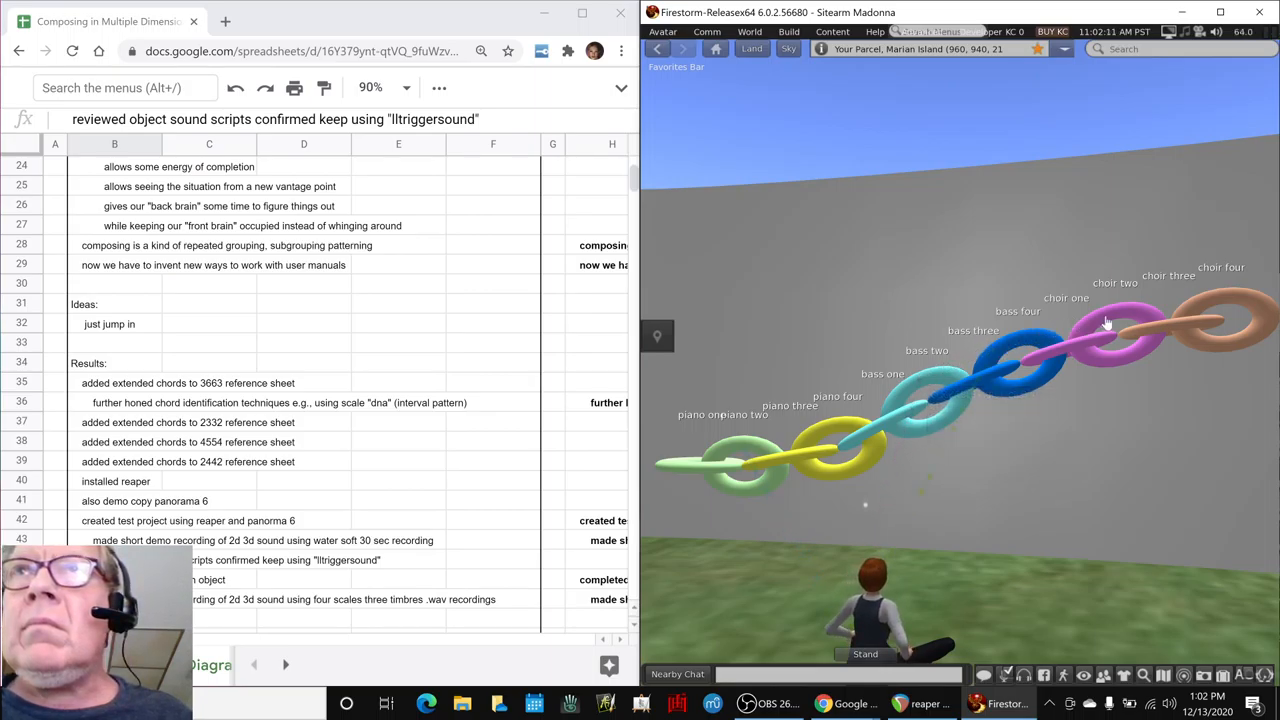
mouse_move(1160, 464)
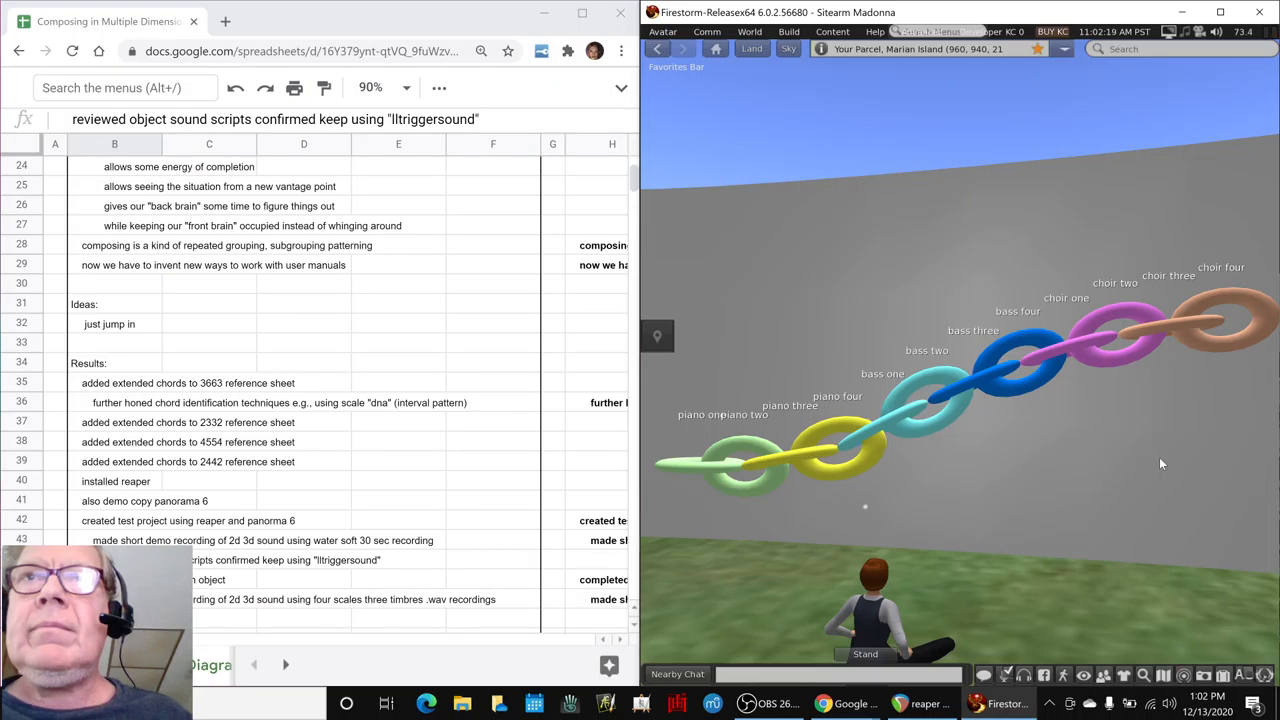
mouse_move(782, 460)
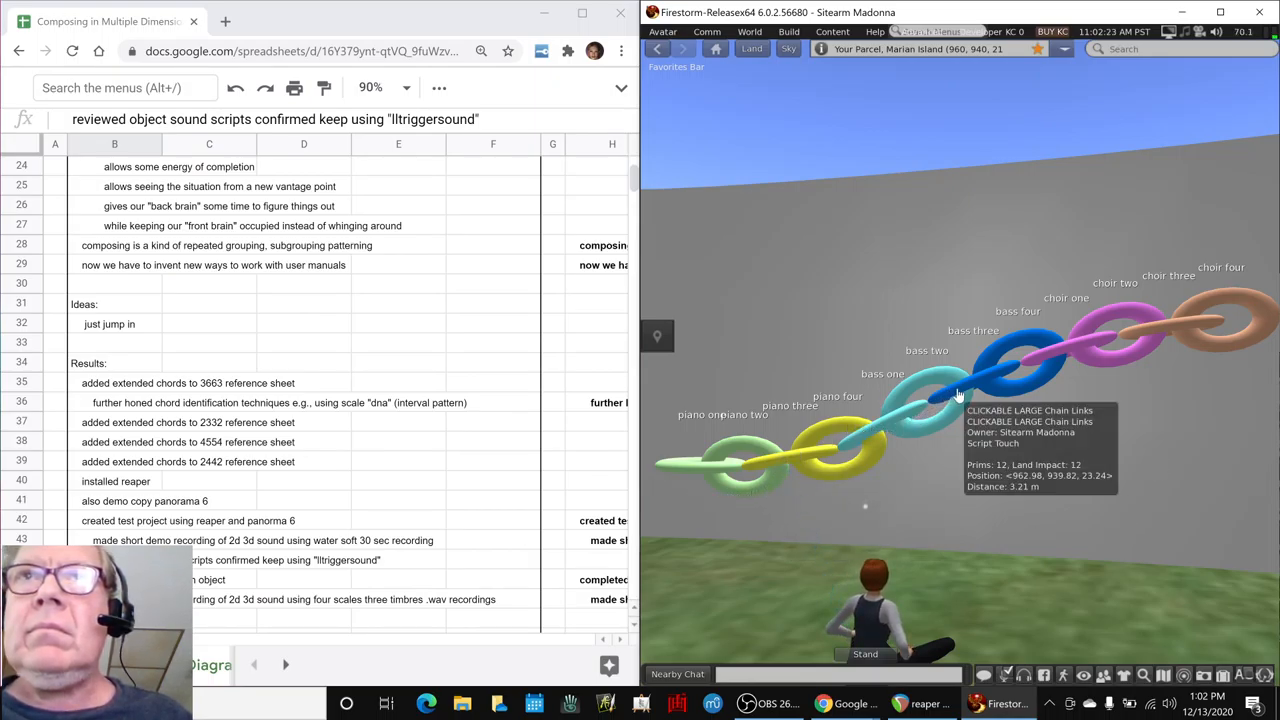
mouse_move(1124, 340)
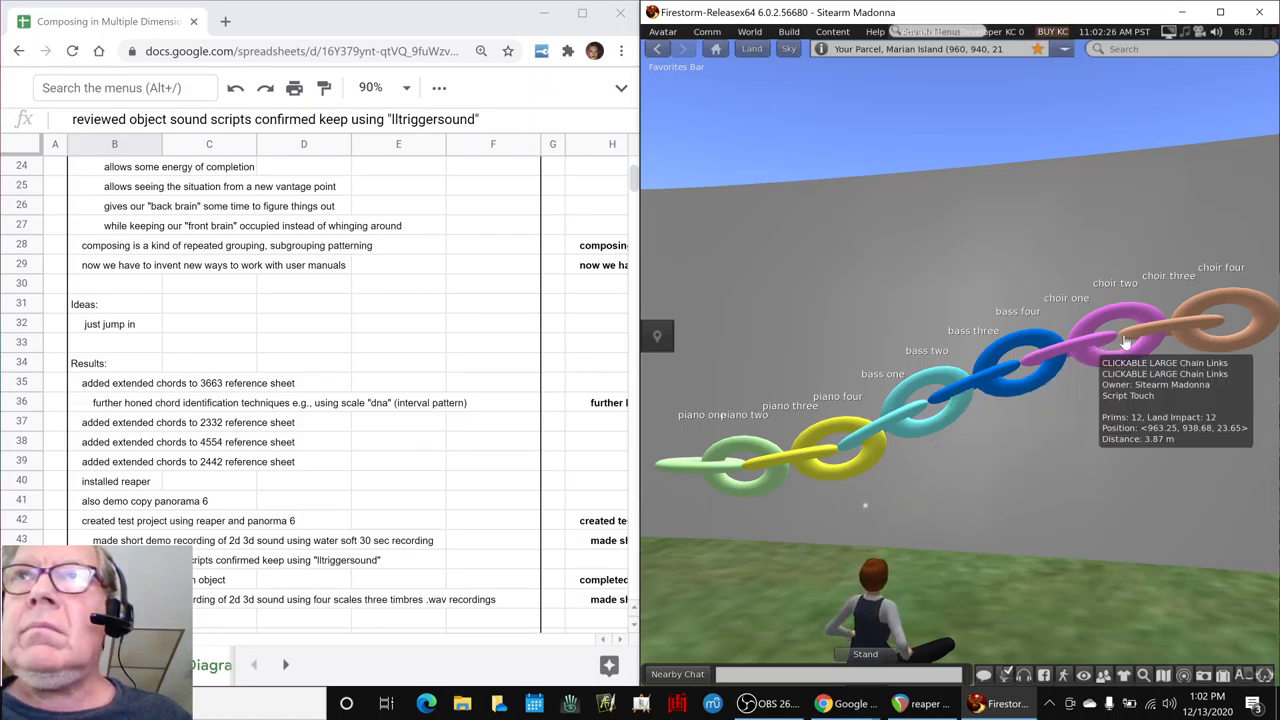
mouse_move(984, 506)
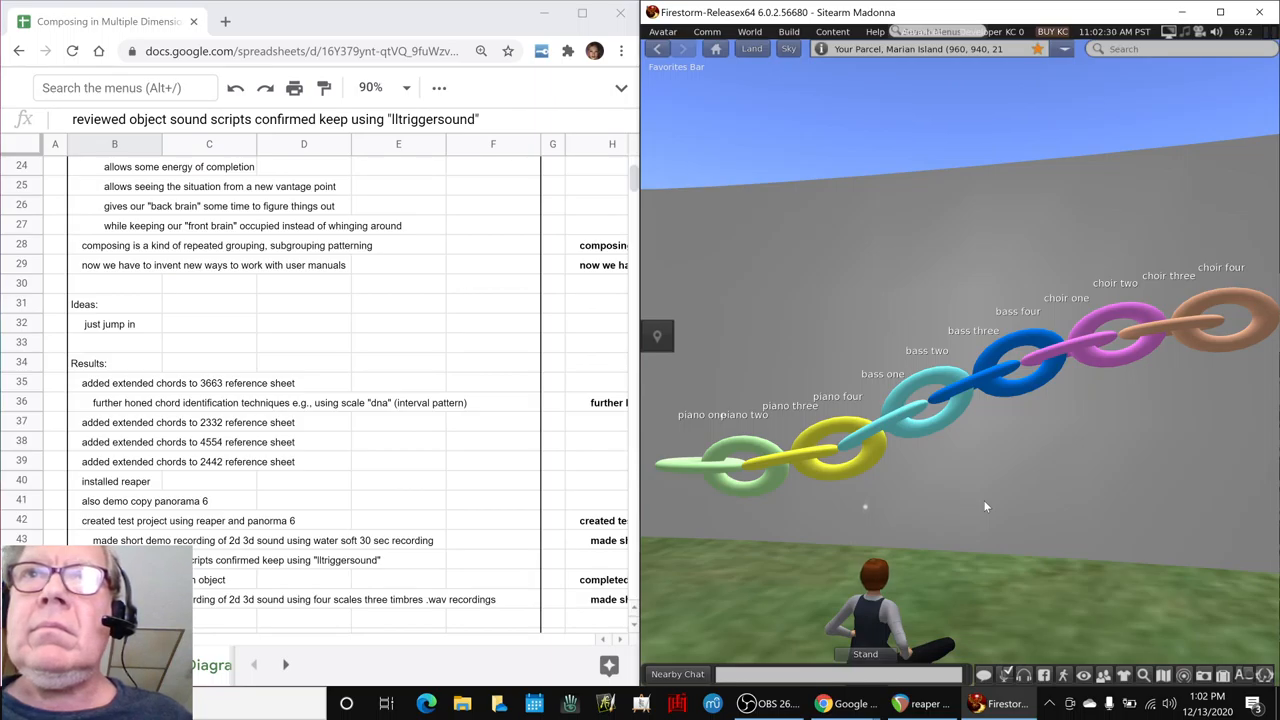
mouse_move(900, 510)
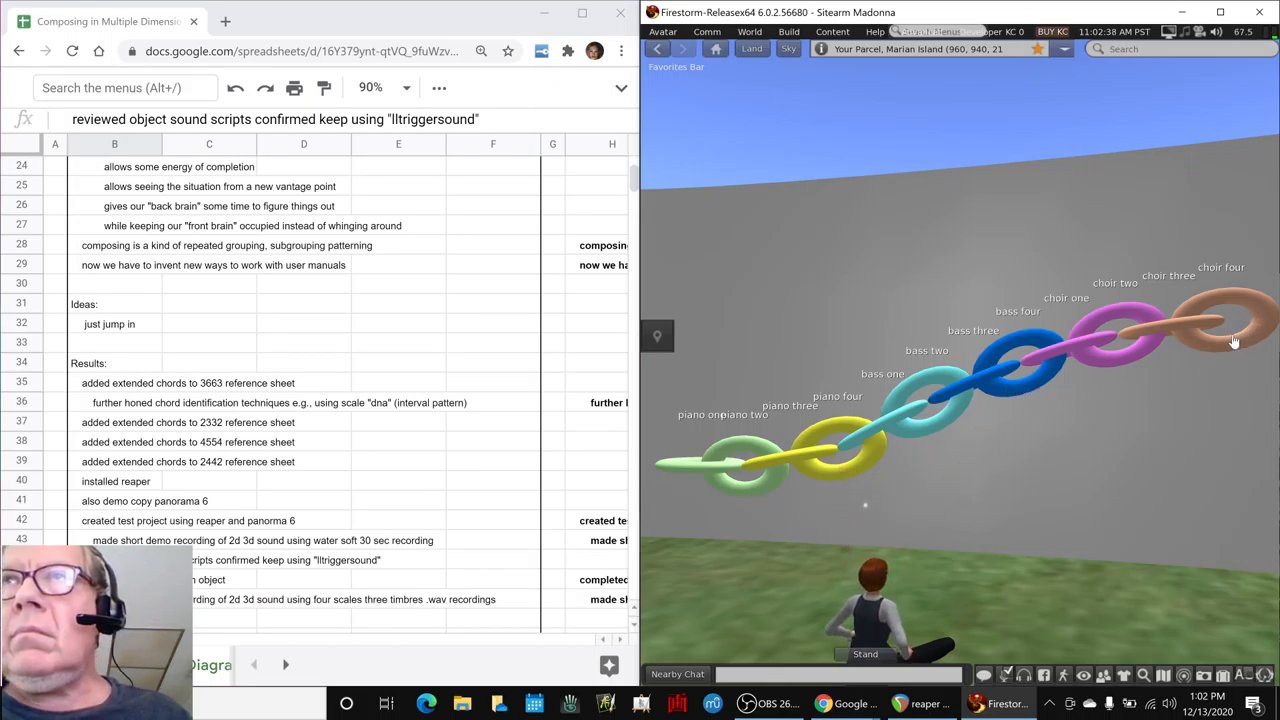
mouse_move(1156, 424)
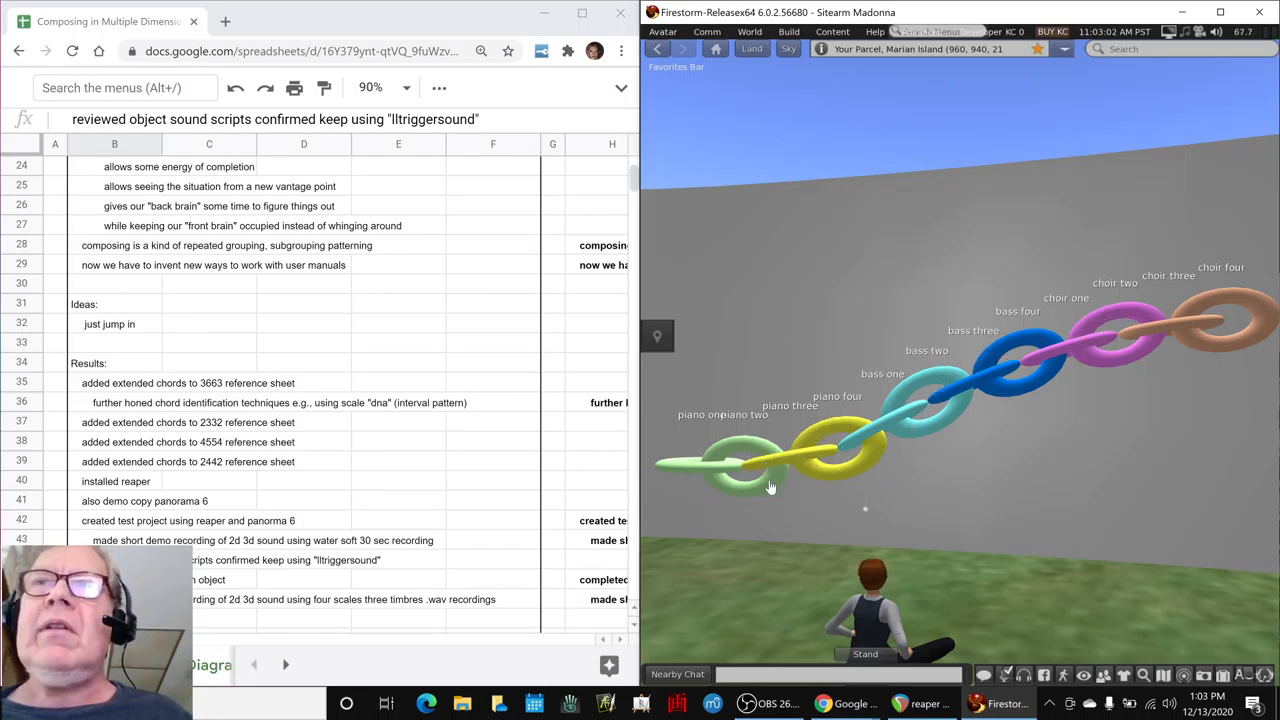
mouse_move(972, 384)
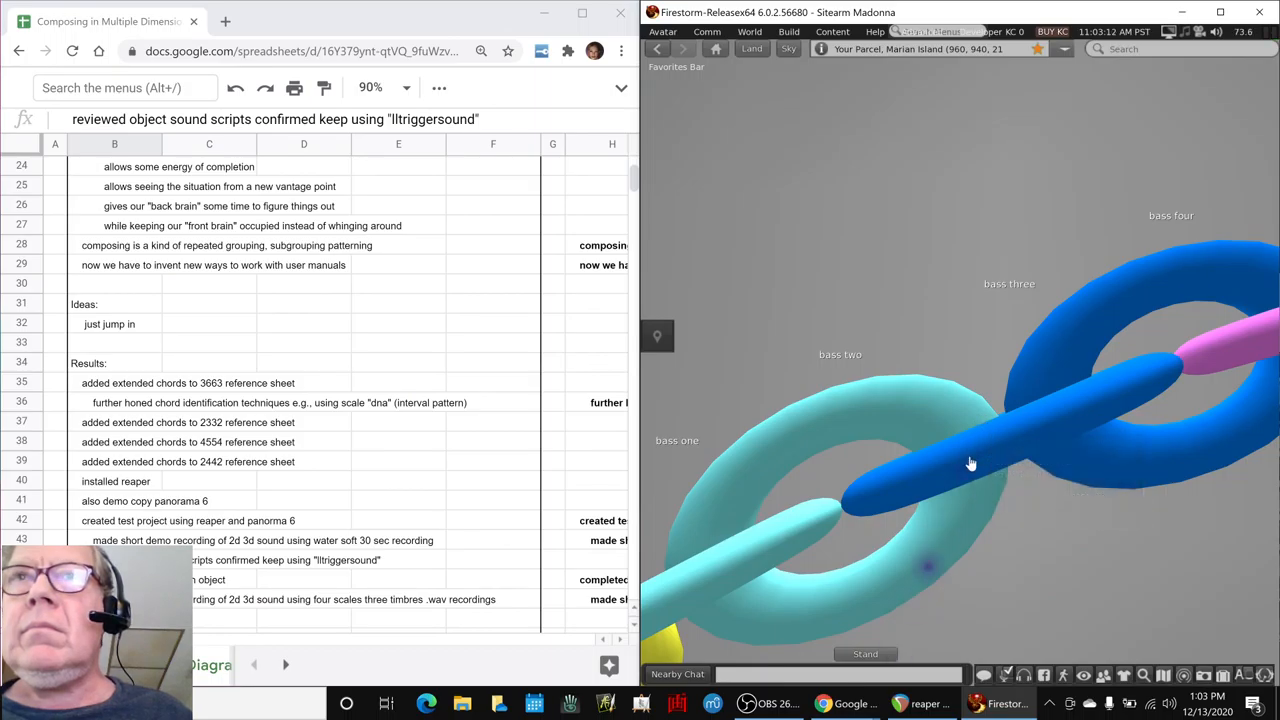
mouse_move(1000, 424)
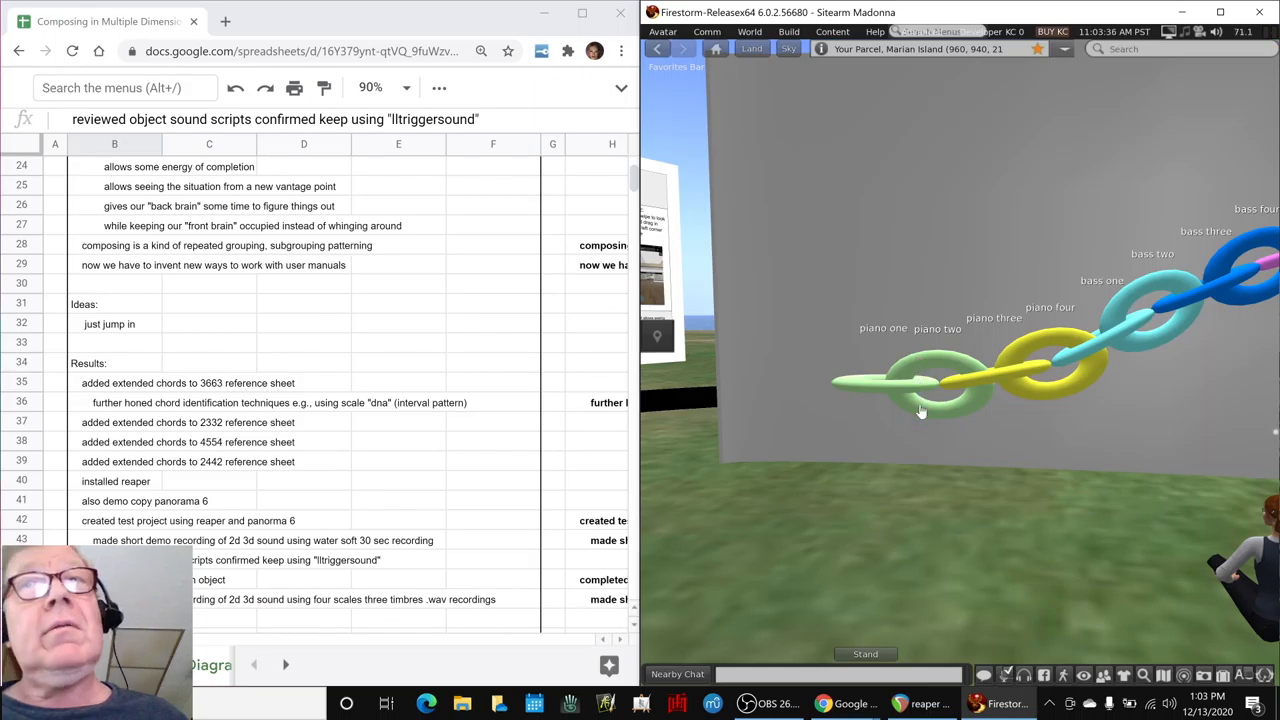
mouse_move(912, 462)
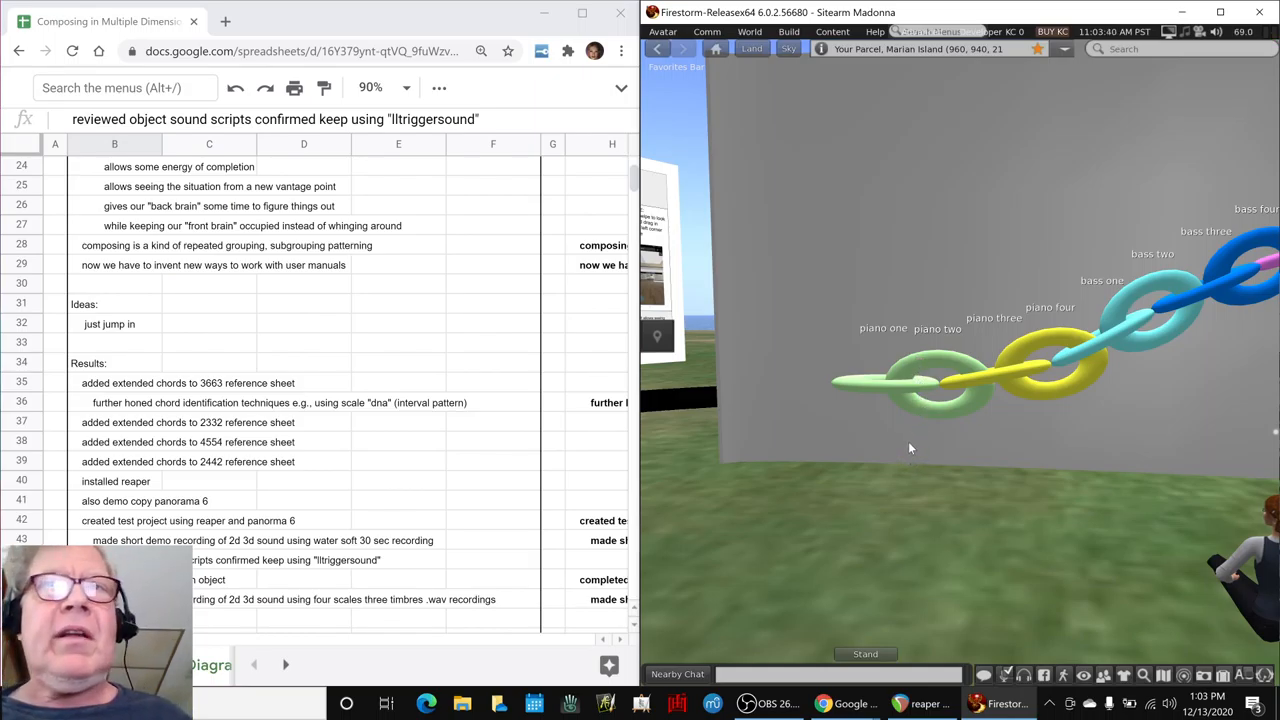
Review the demo movie, extended chords and chord sorting ideas in Ideas Next Time
scroll("down", 3)
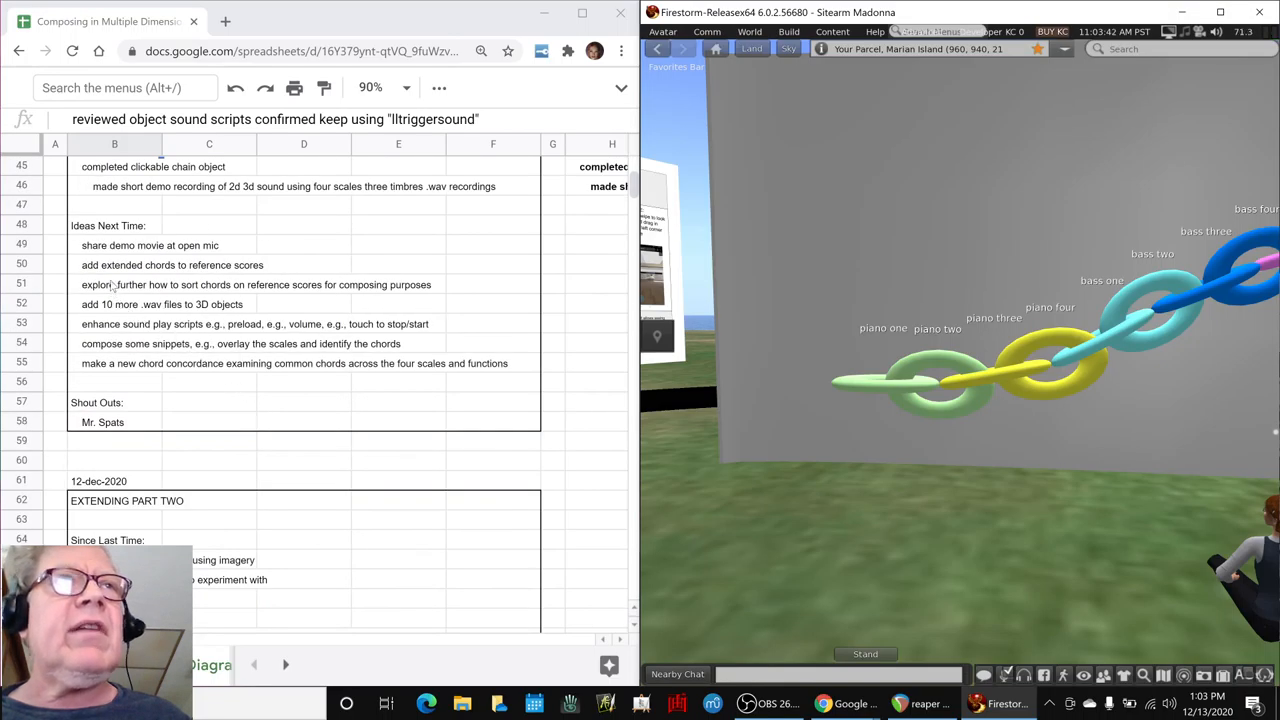
left_click(148, 244)
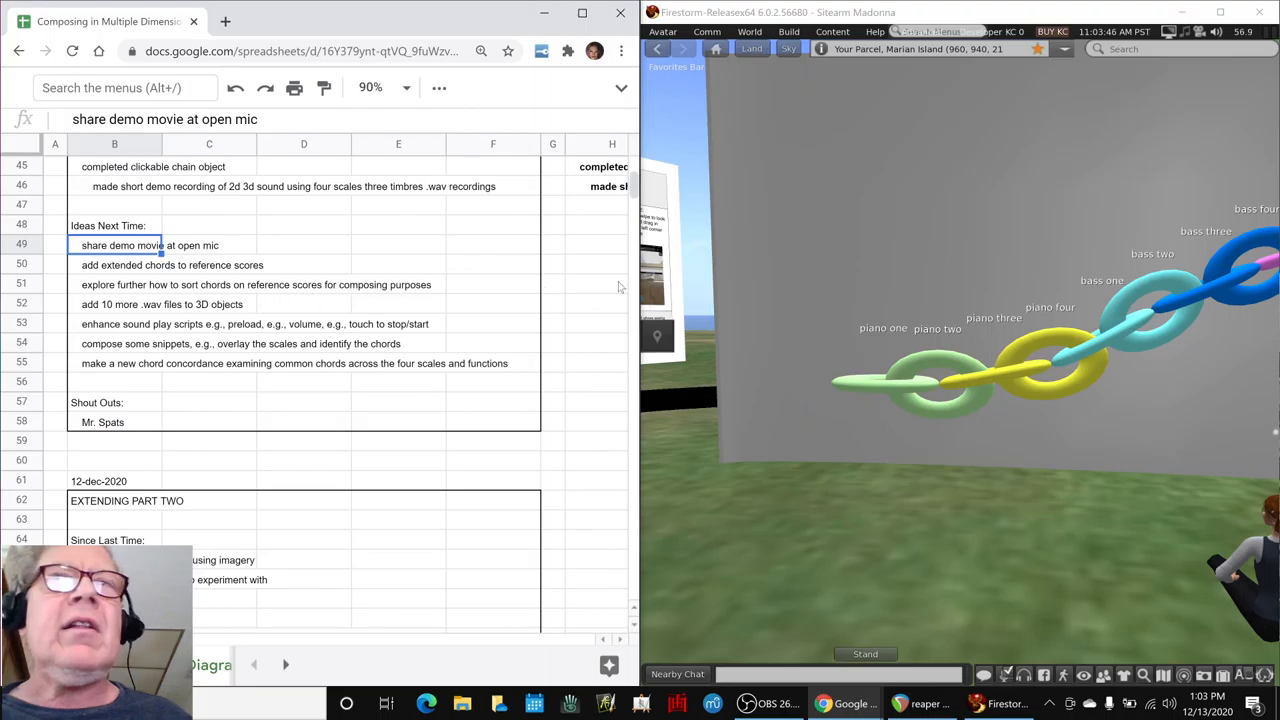
mouse_move(104, 264)
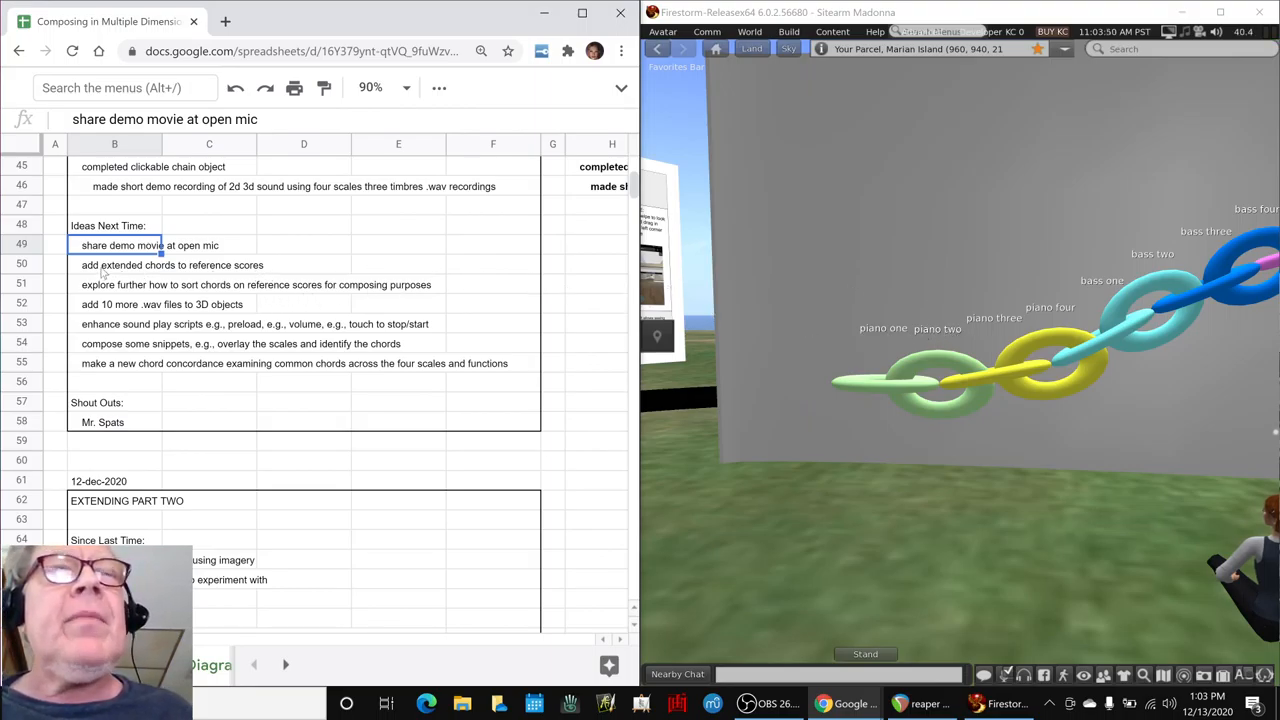
left_click(114, 264)
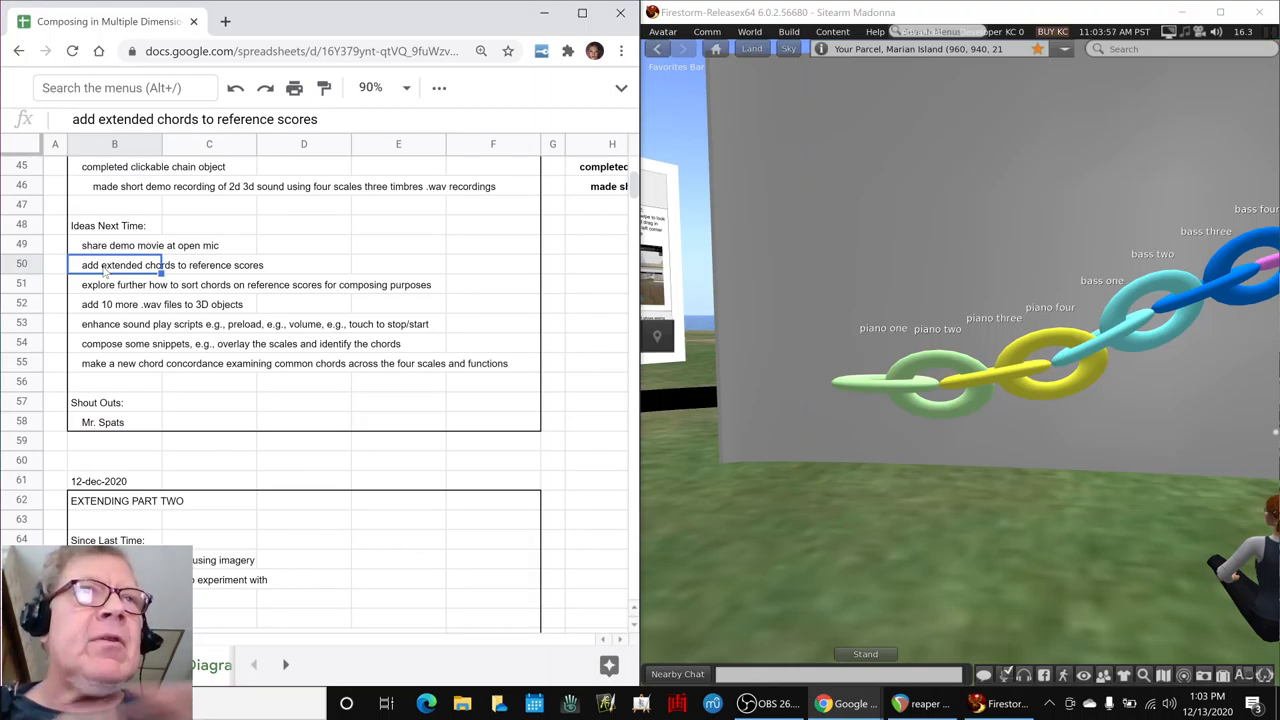
left_click(150, 284)
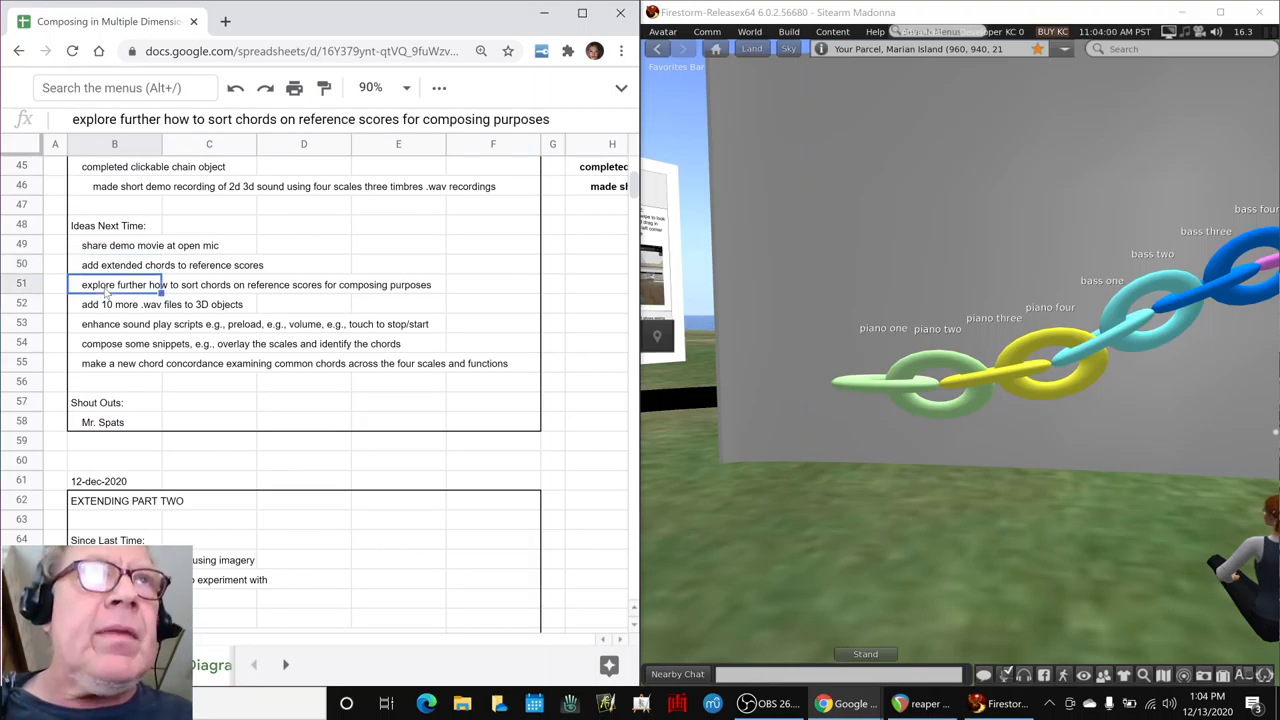
Go through the .wav files, sound scripts, snippets and chord concordance ideas, then bring up OBS Studio
left_click(140, 304)
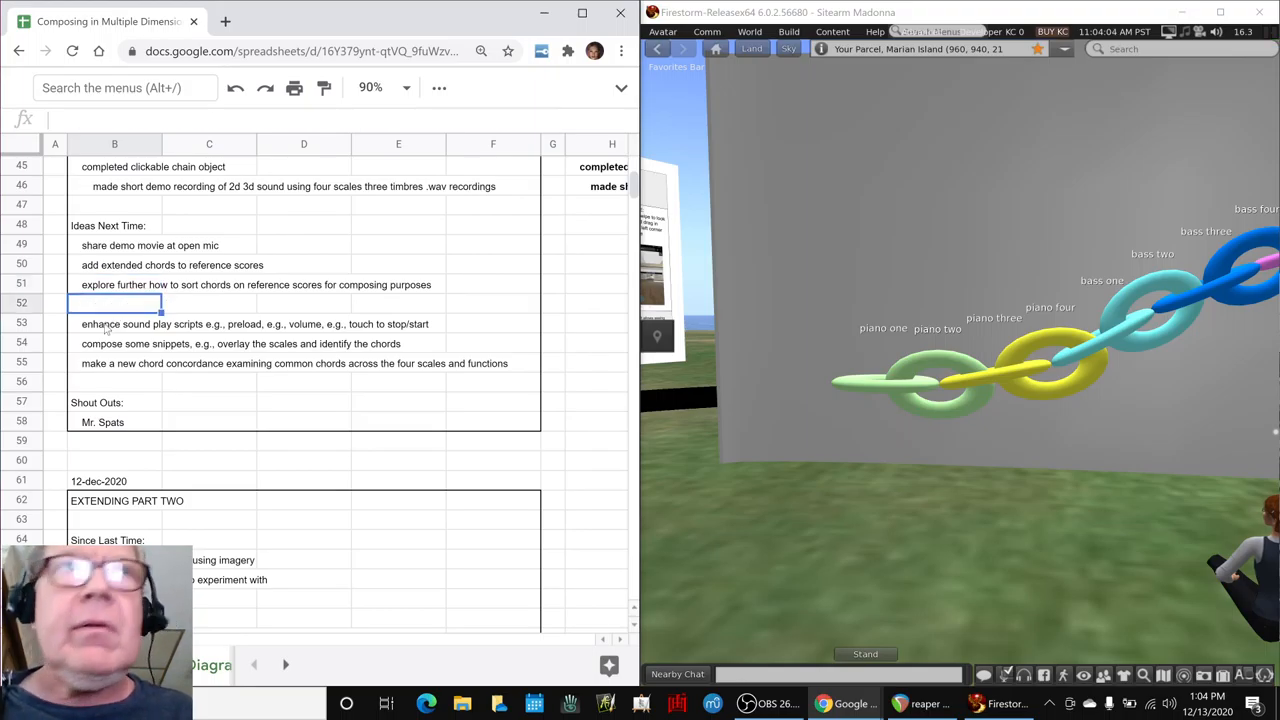
left_click(132, 324)
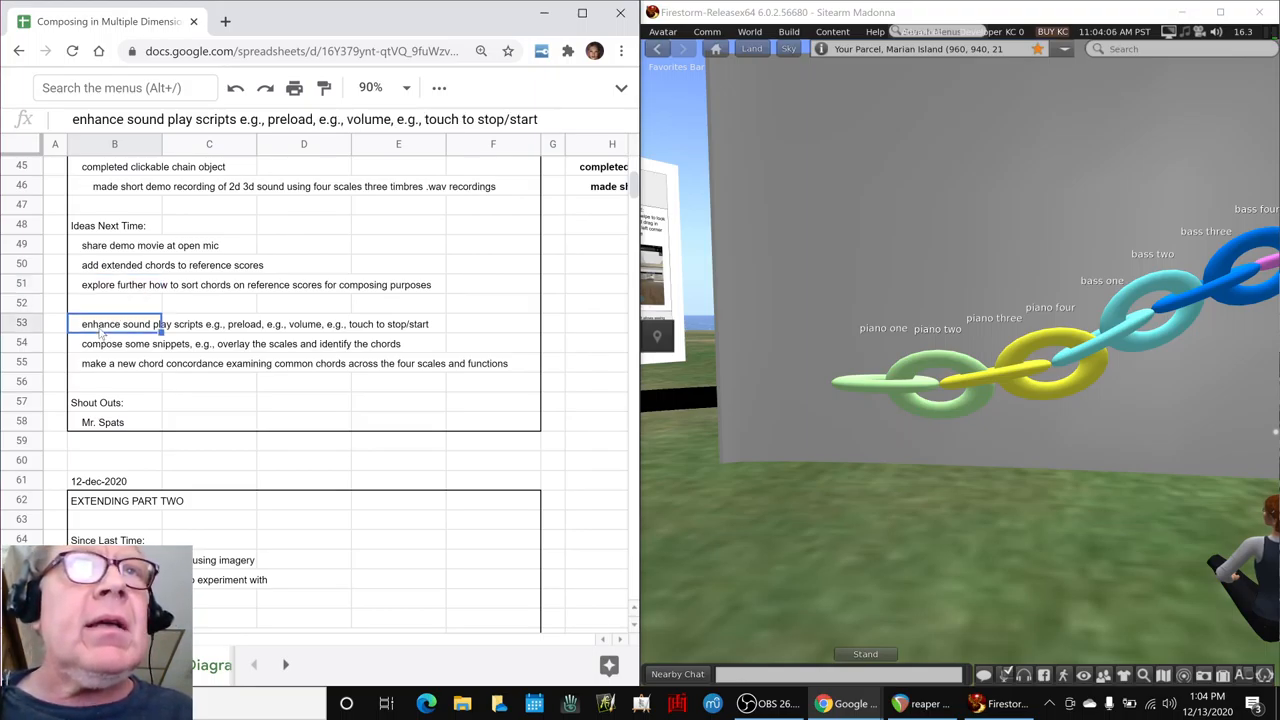
left_click(120, 344)
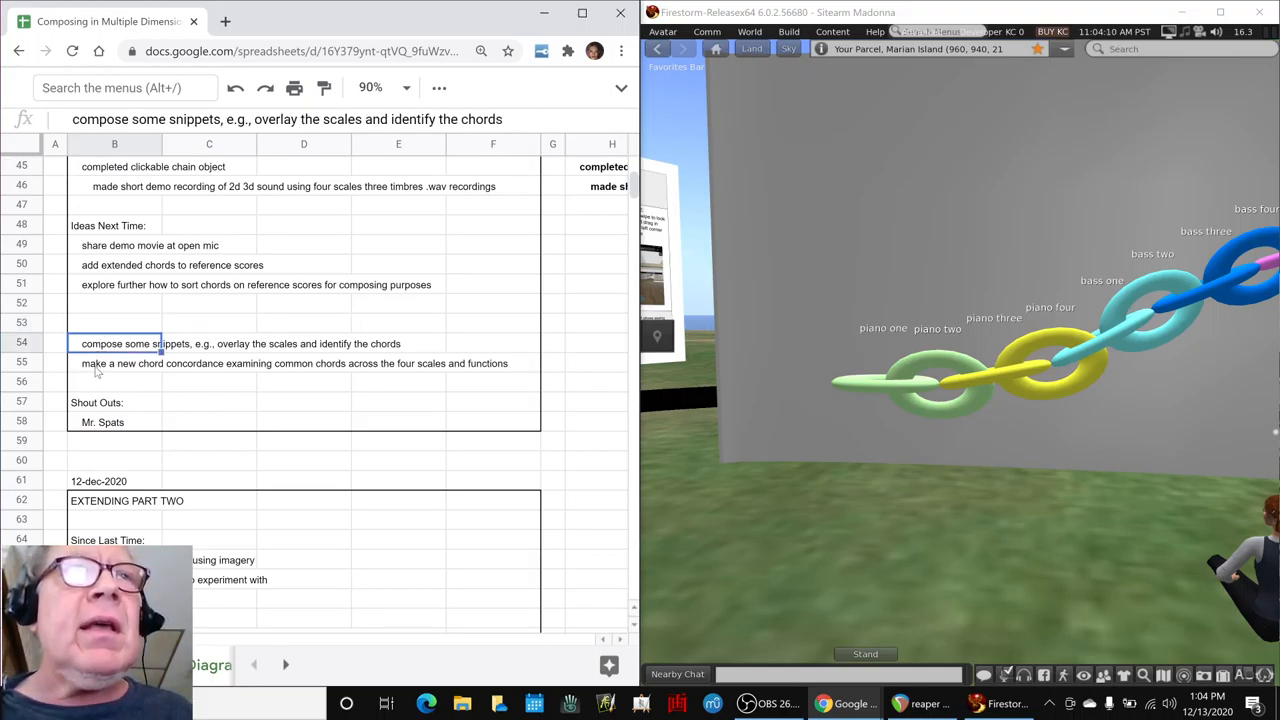
left_click(116, 364)
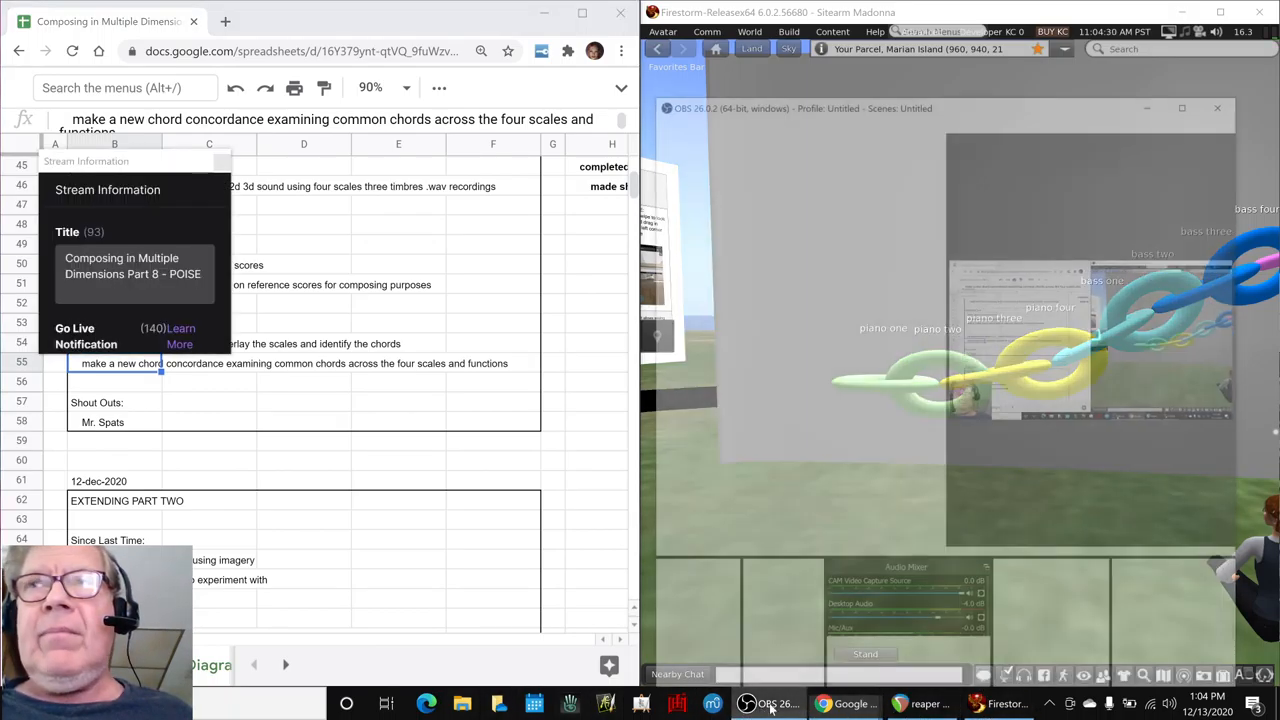
left_click(772, 704)
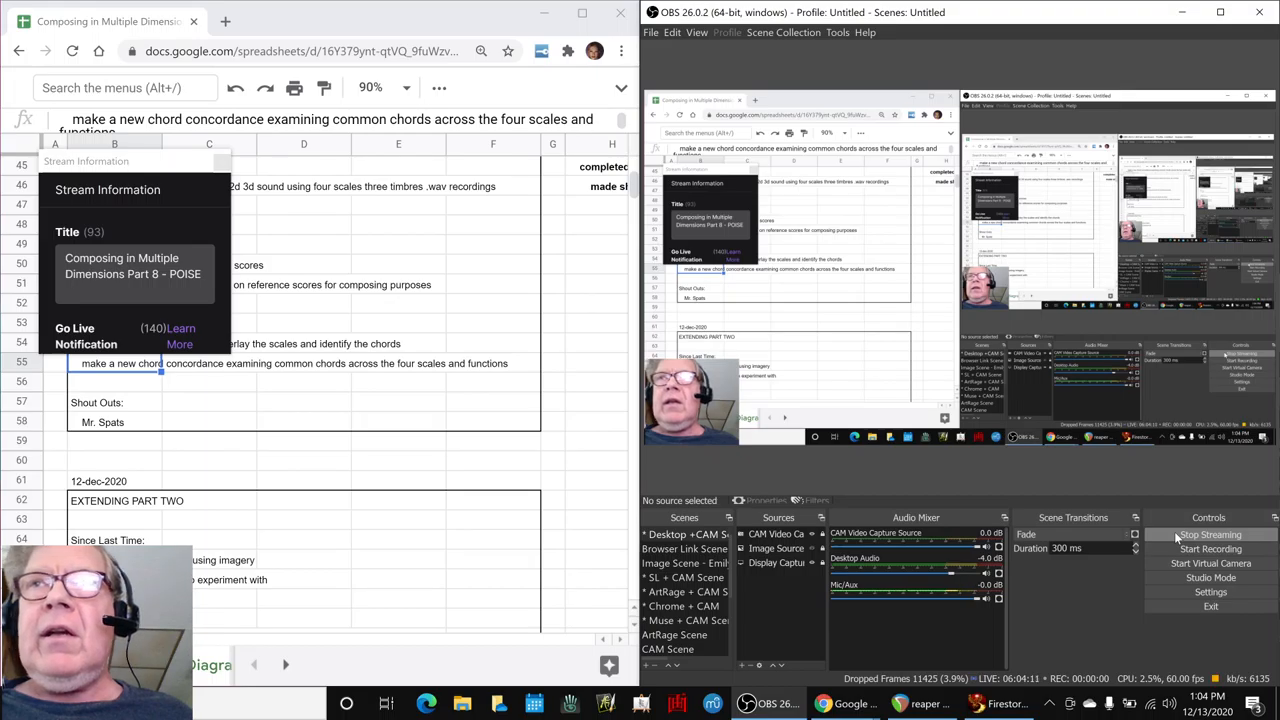